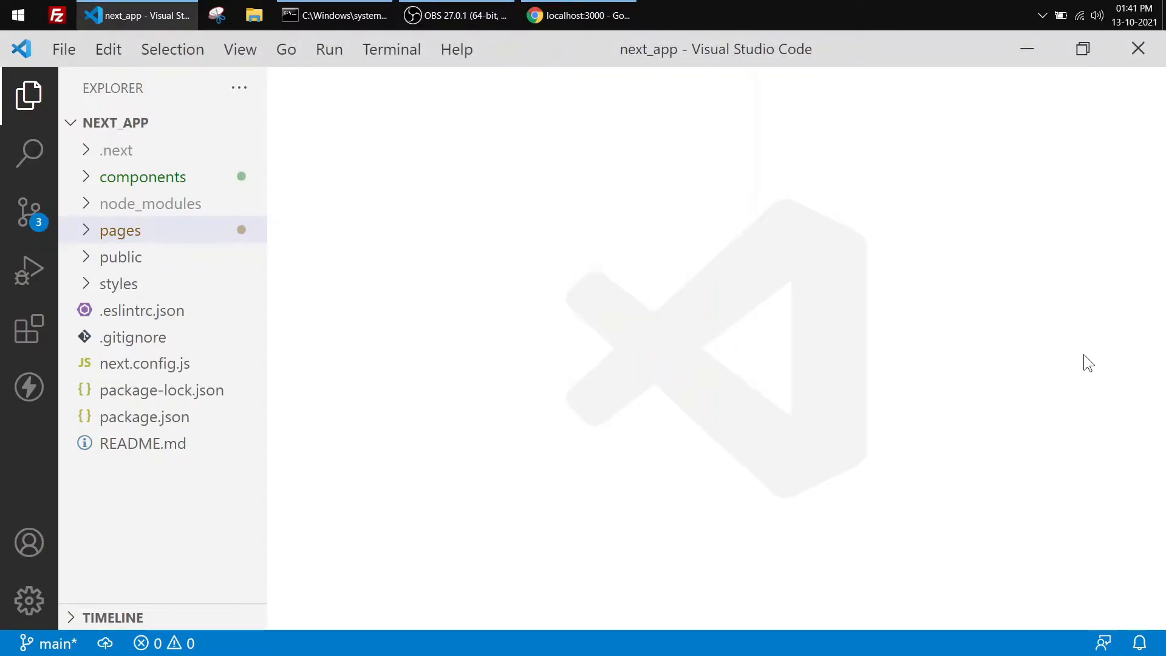
mouse_move(111, 245)
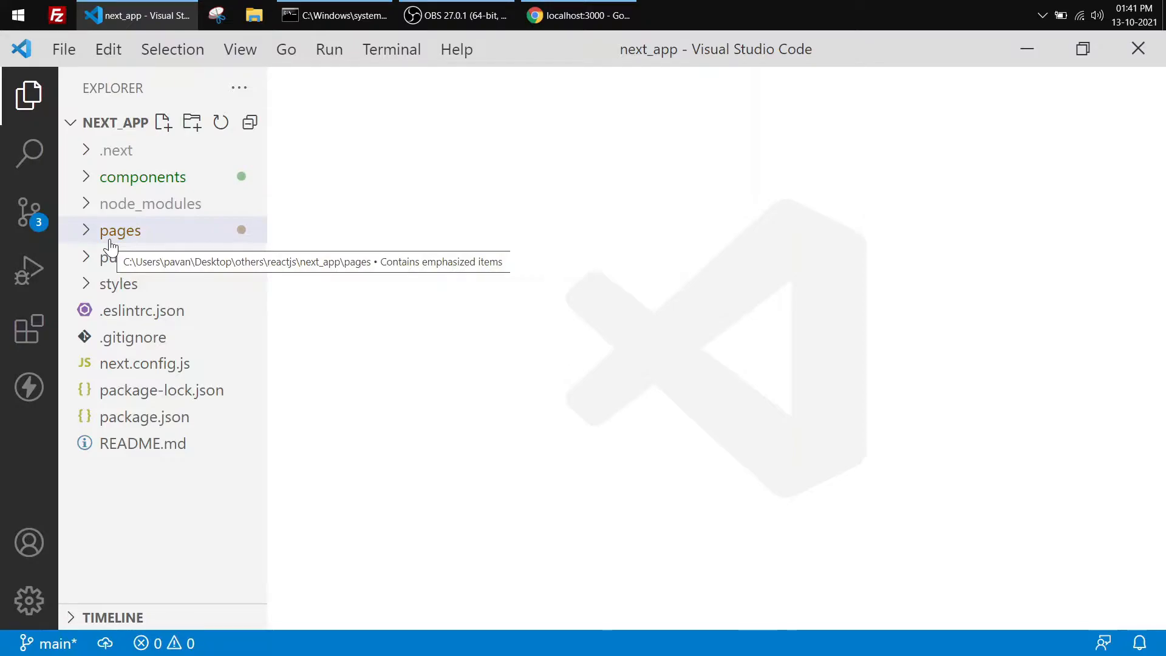
Expand components with its carts and products subfolders and open the card component.
click(143, 177)
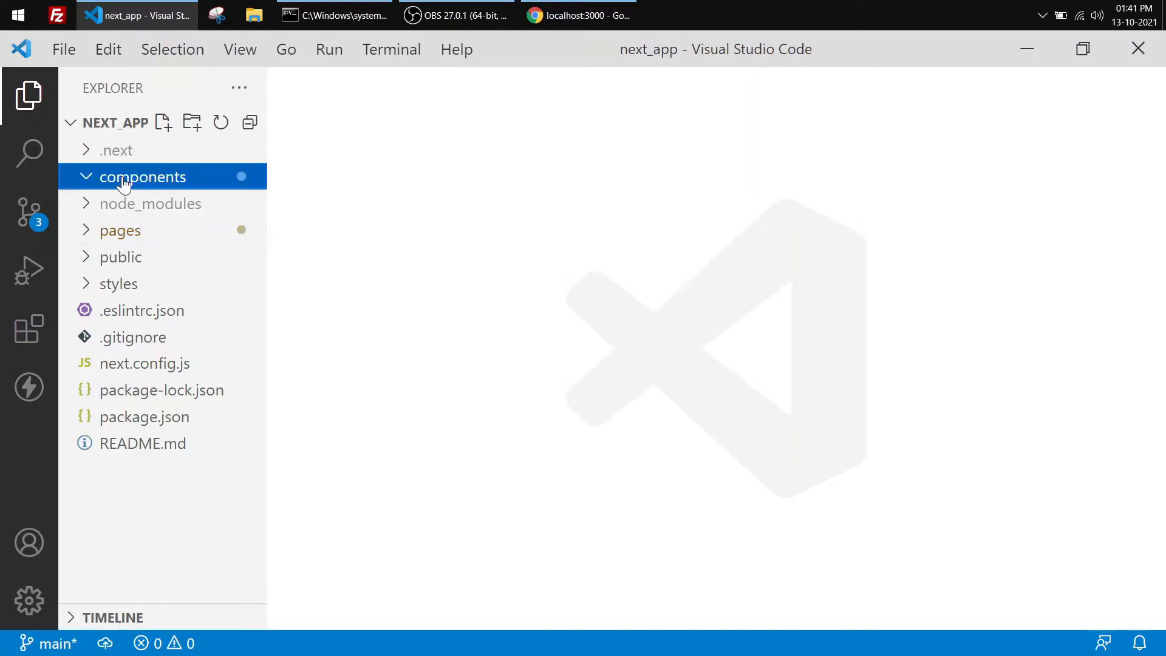
click(142, 176)
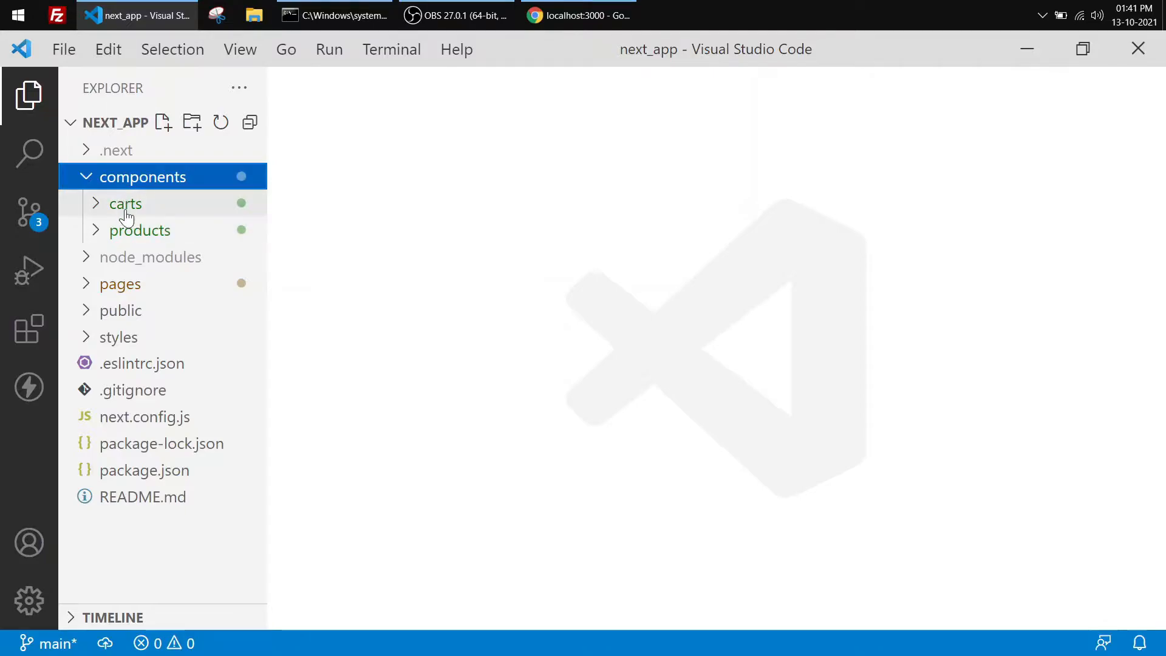
click(124, 203)
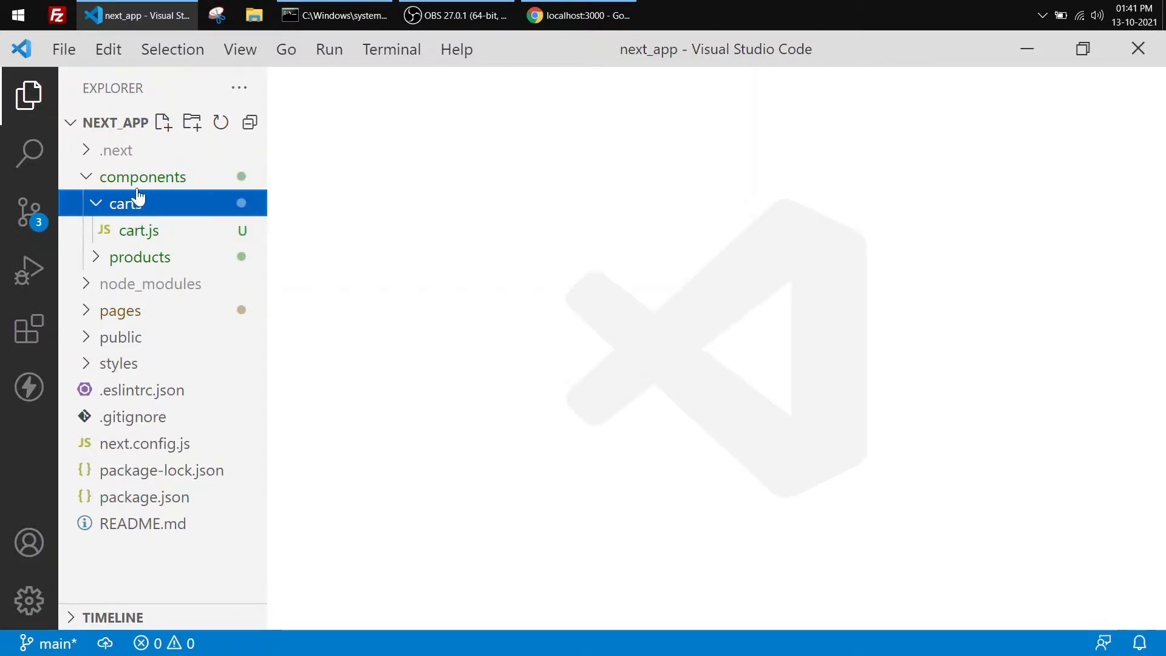
click(140, 256)
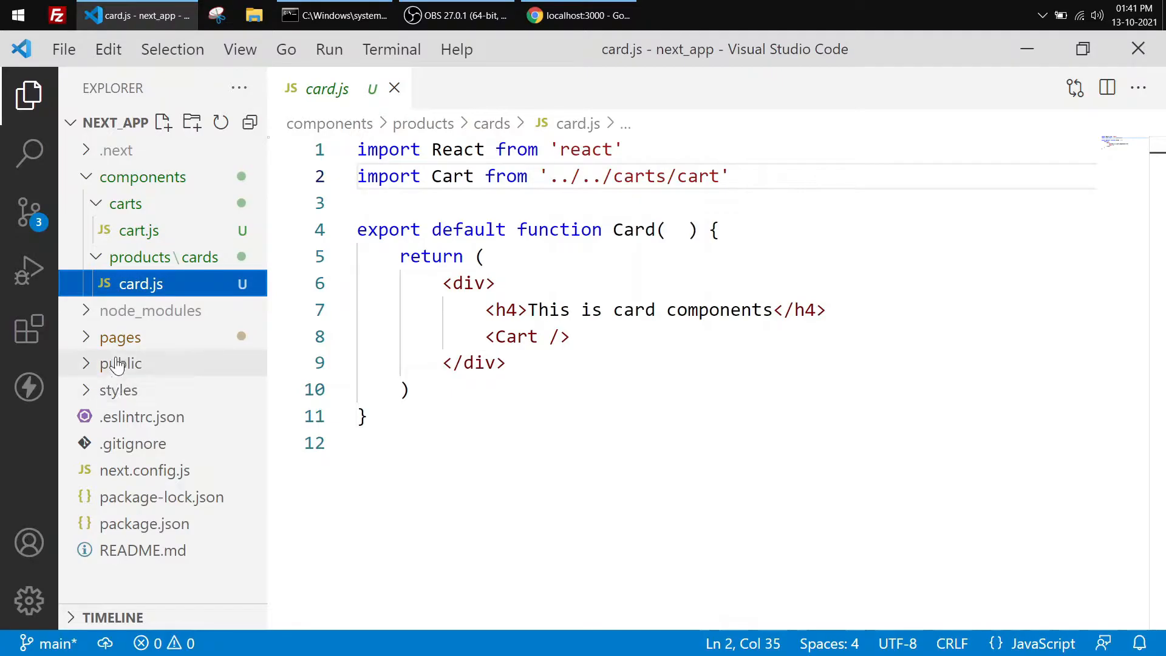
Open pages/index.js, which imports Card through a long relative path.
click(121, 336)
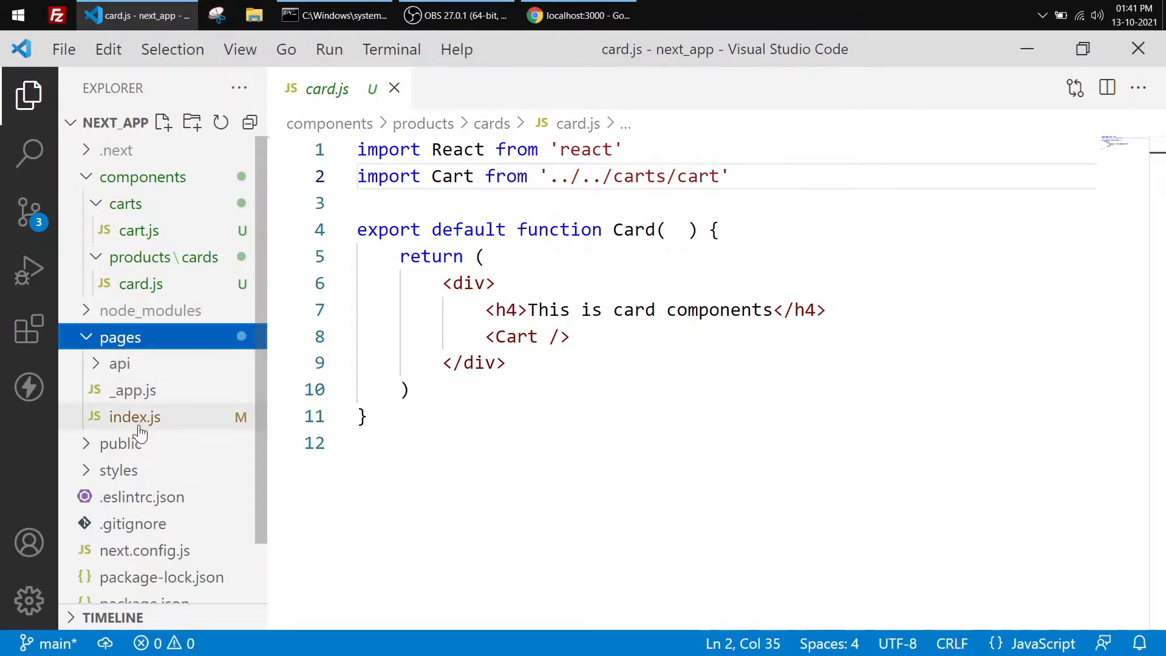
click(135, 416)
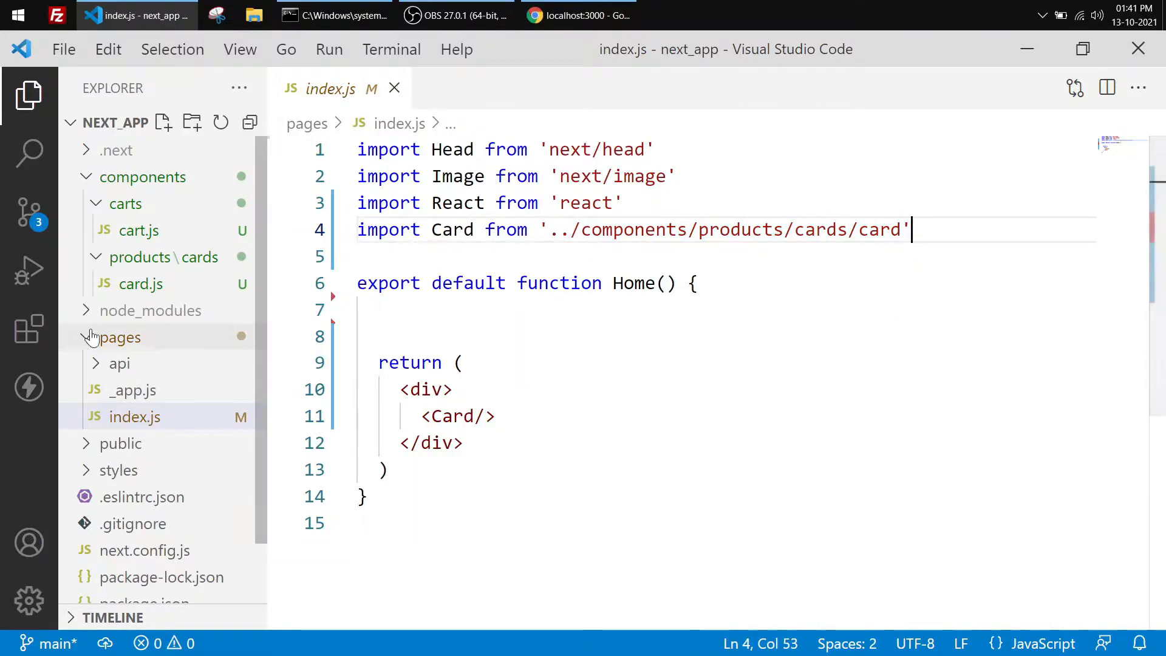
click(119, 337)
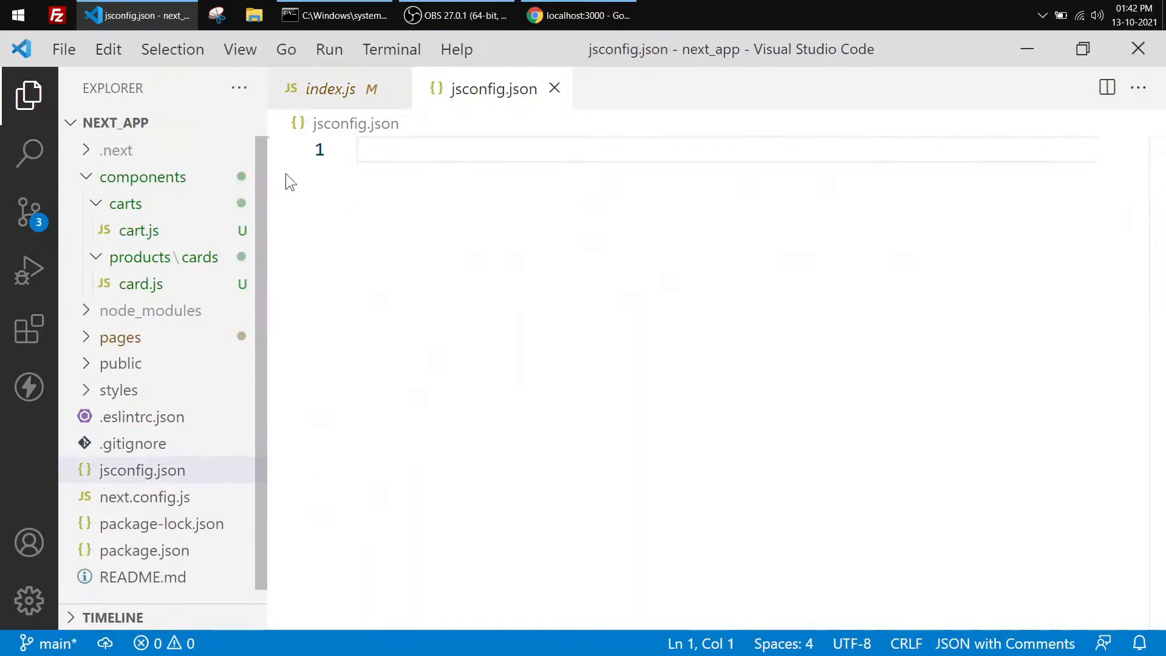
Write jsconfig.json compilerOptions with baseUrl "." and paths "@/com/*": ["components/*"].
text({)
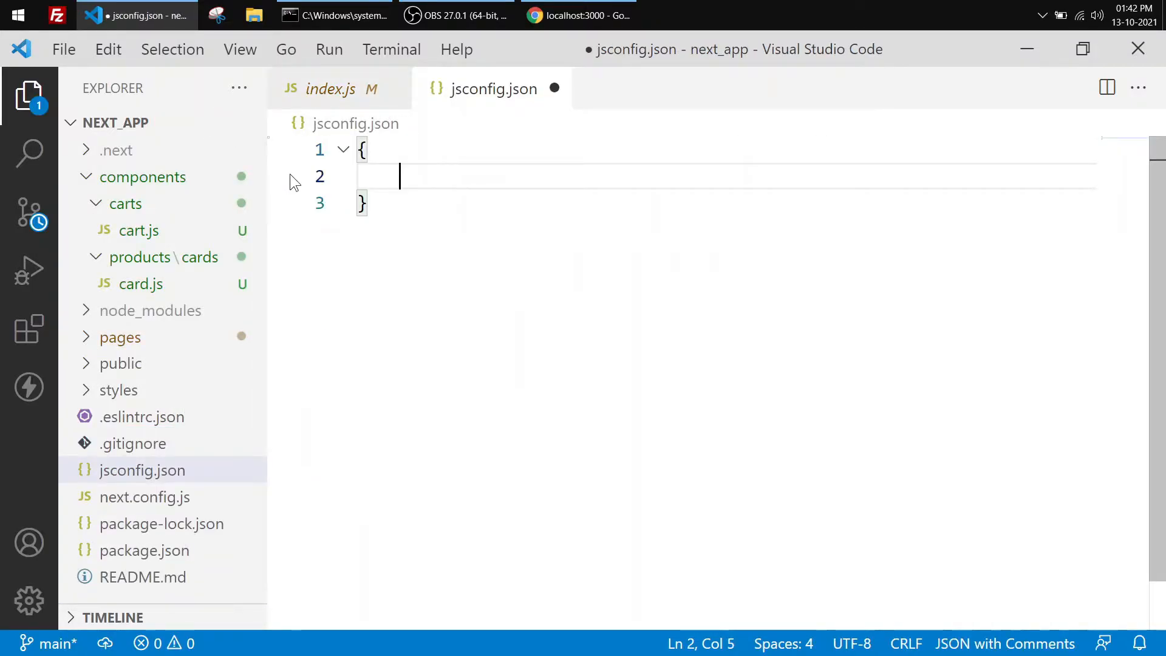
text("co")
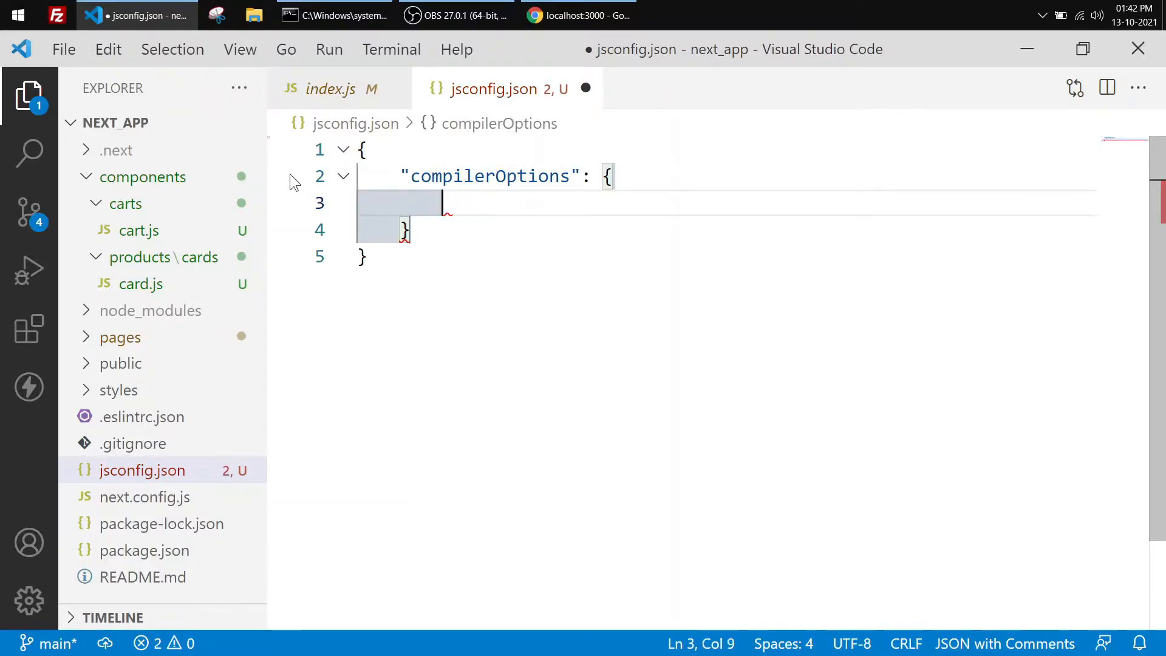
text("baseUrl": ".",)
text("paths": {)
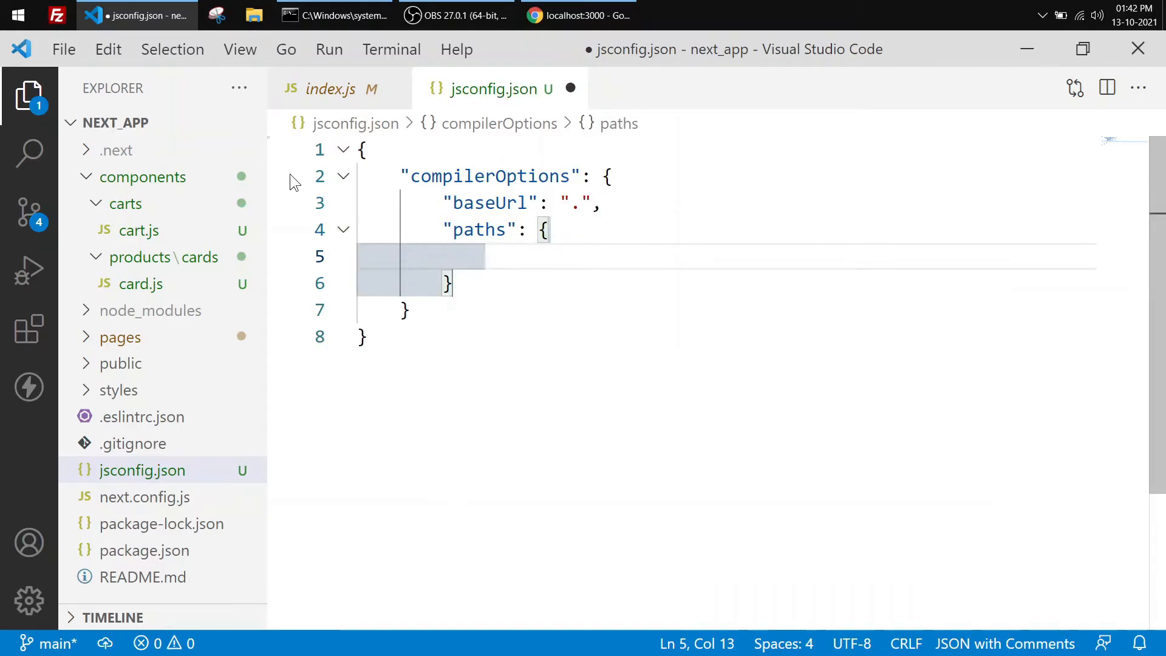
text("")
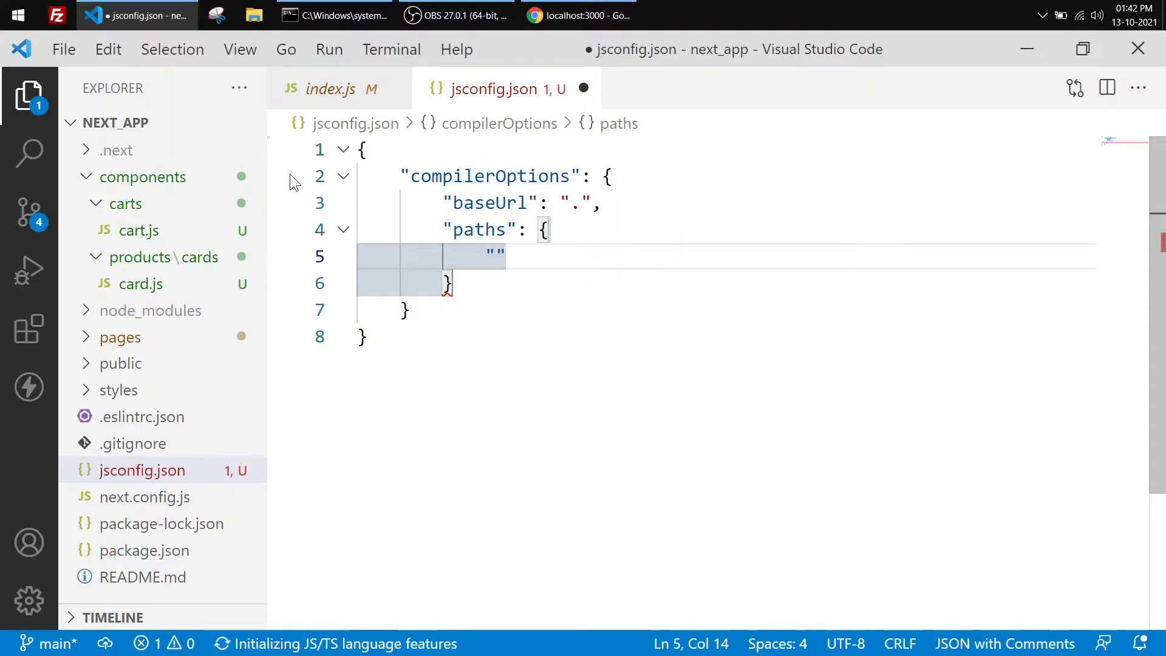
text(@/cp)
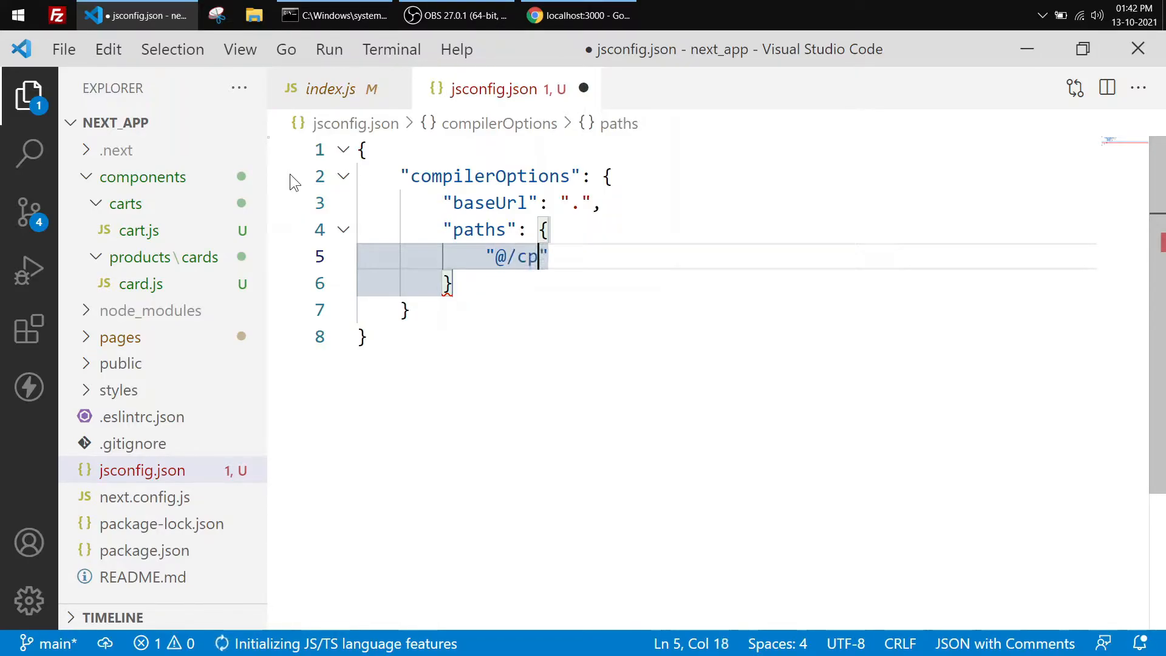
text(om/)
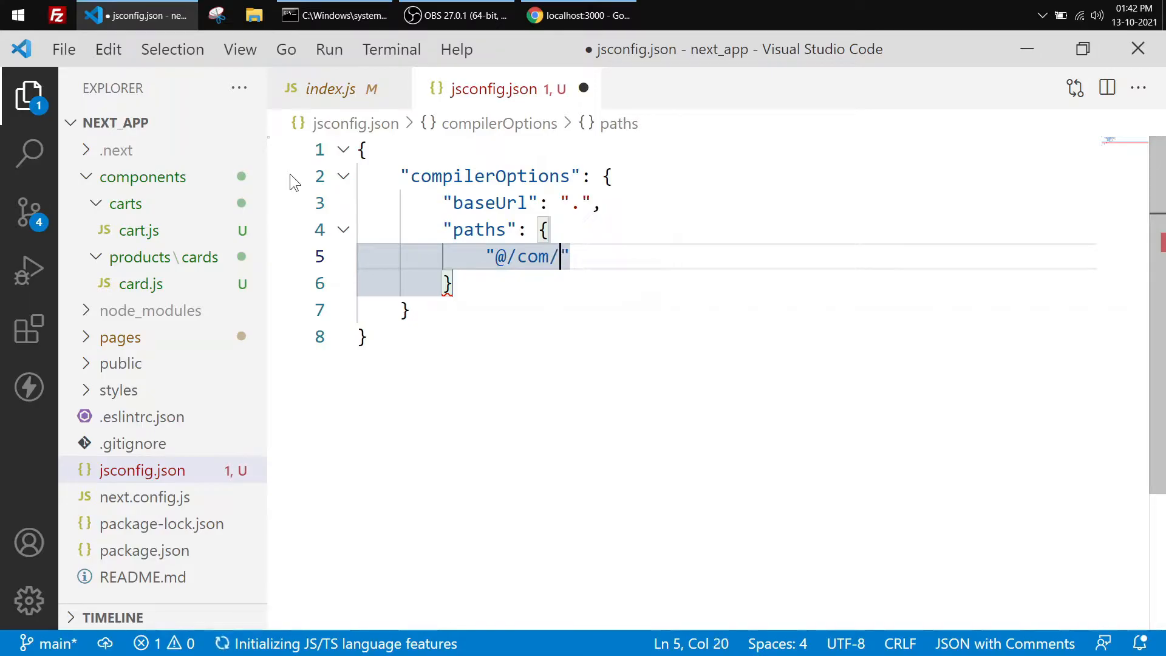
text(*)
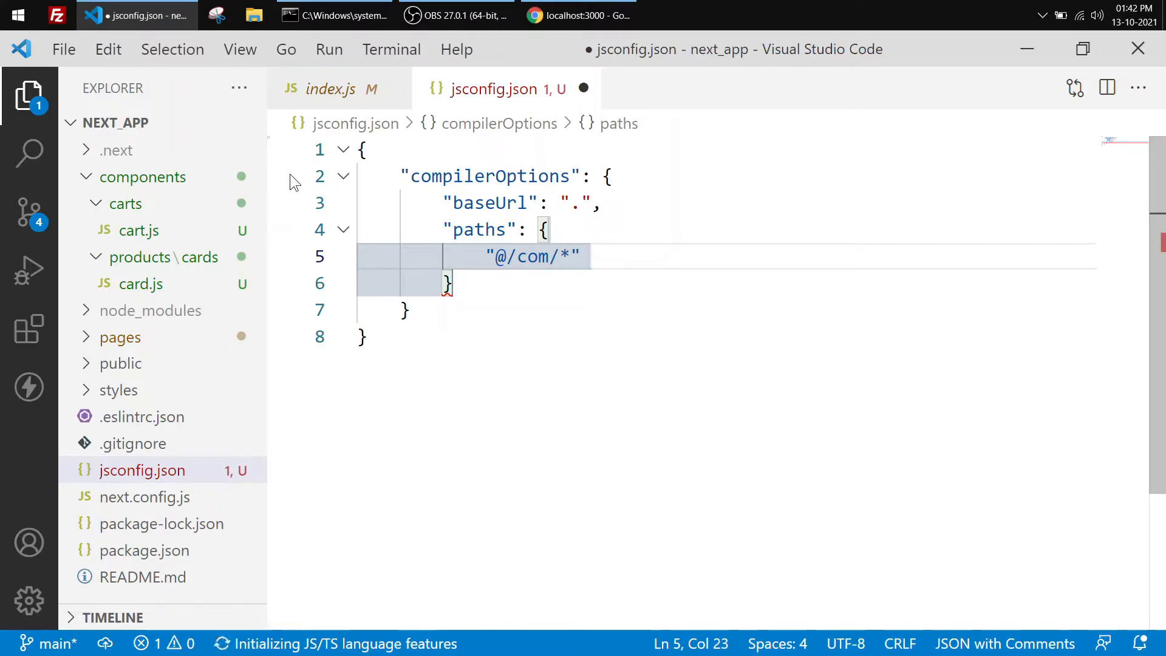
text(: [])
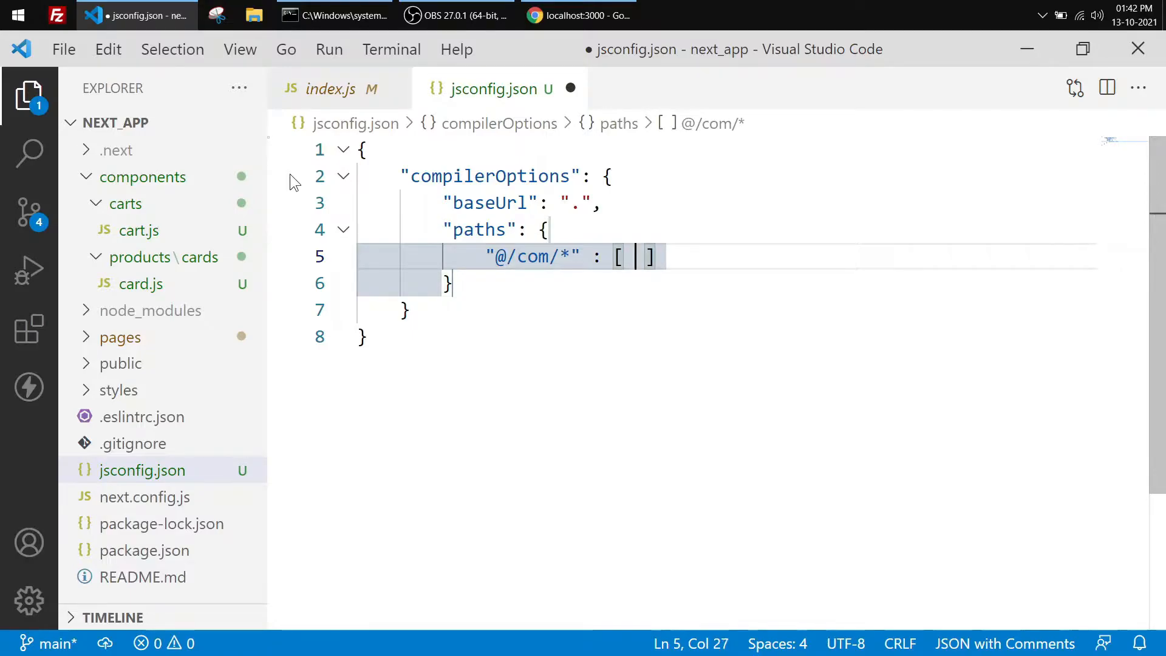
text("compo")
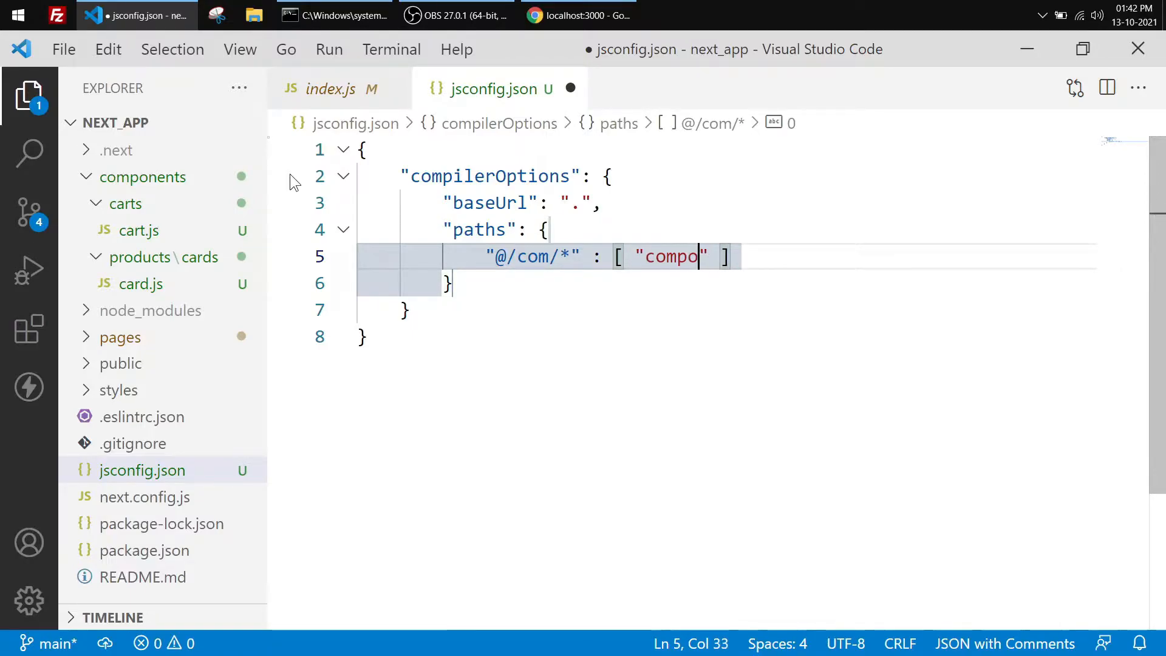
text(nents/*)
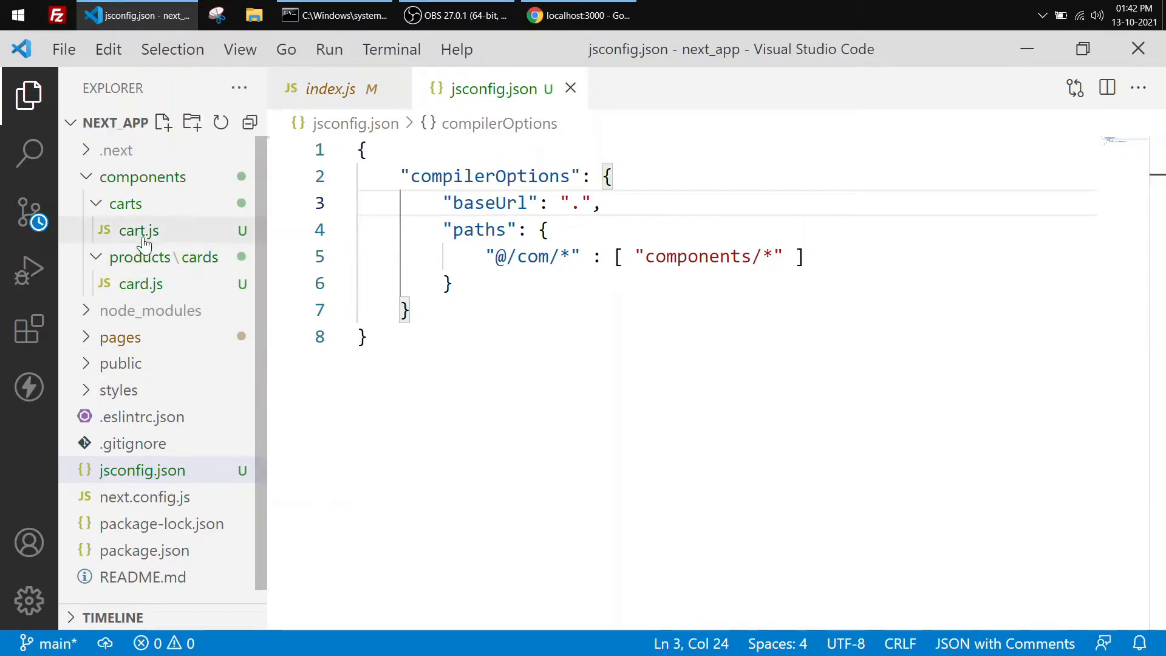
click(141, 284)
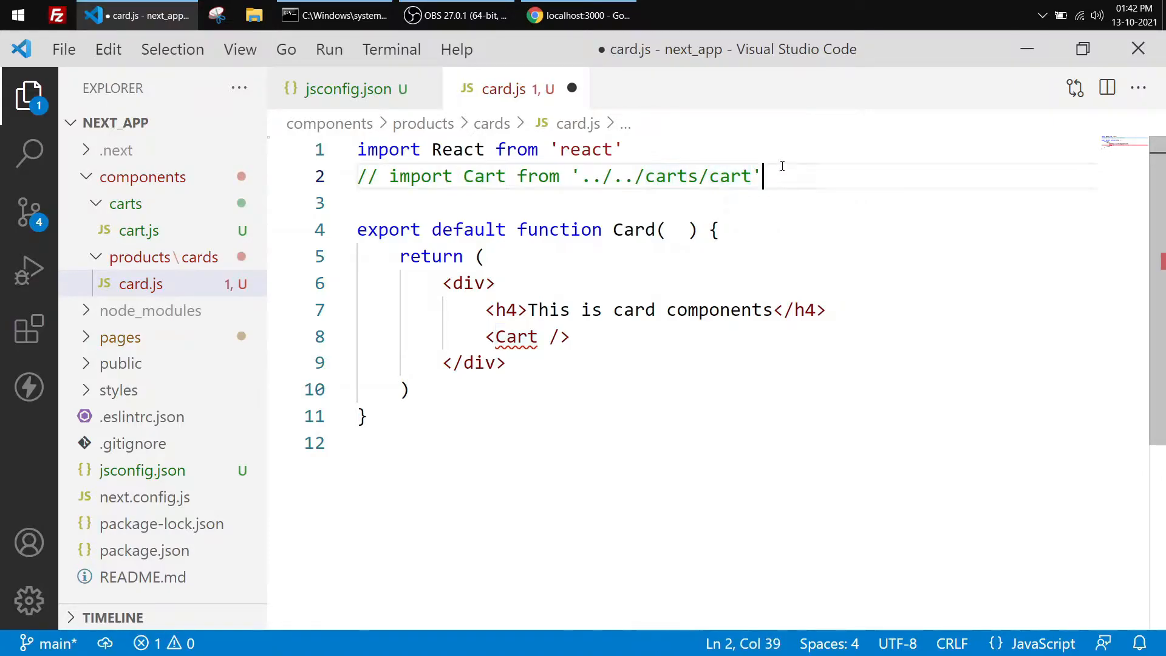
Add import Cart from '@/com/carts/cart' in card.js, keeping the old relative import commented out.
text(ipo)
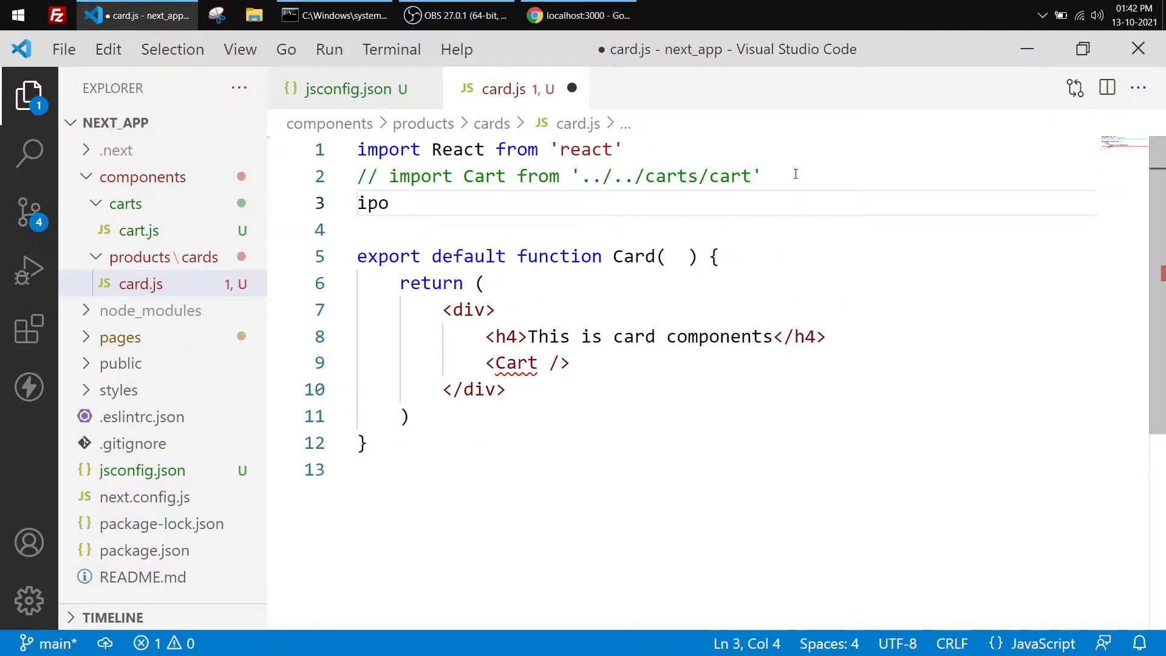
text(mpor t)
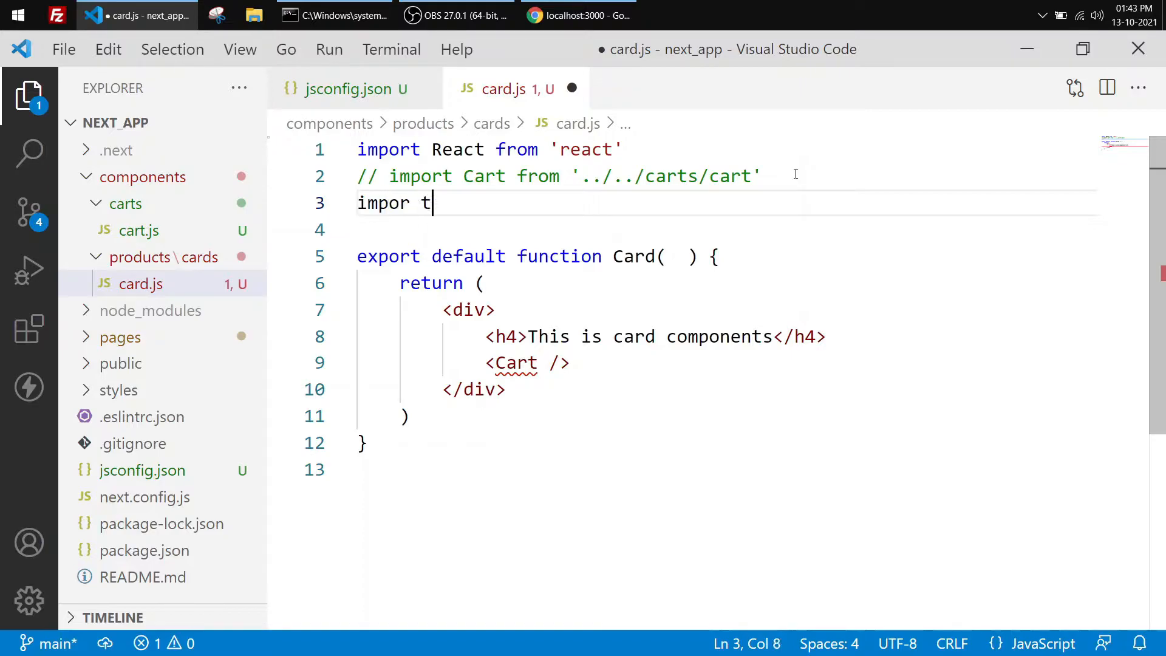
text(Cart)
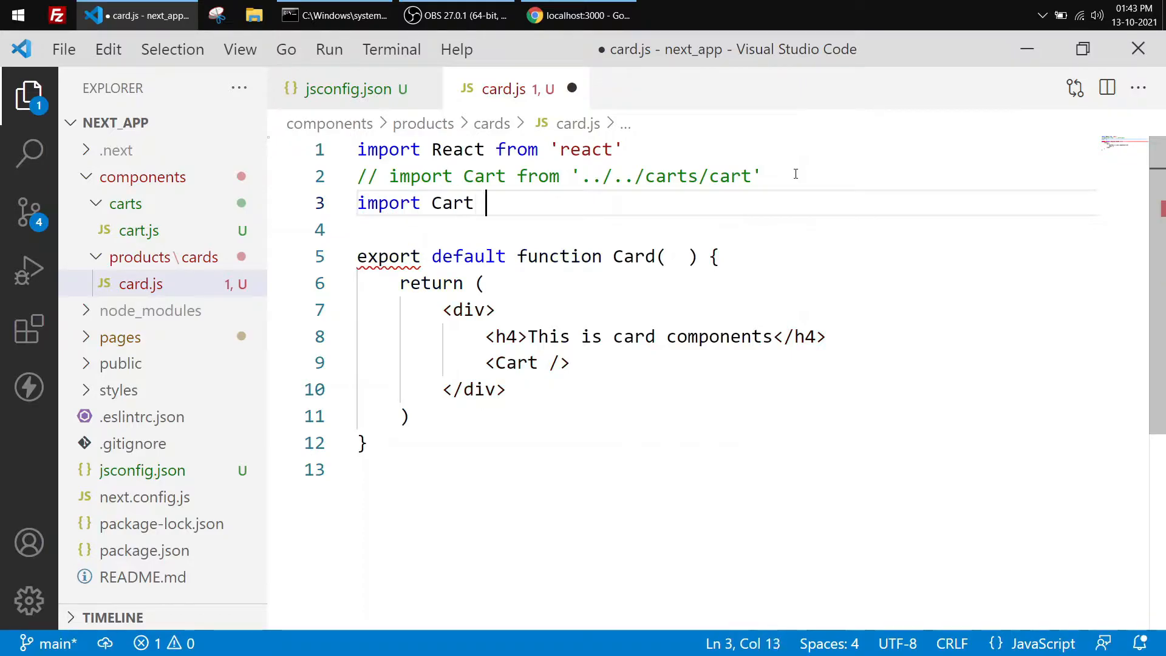
text(from ')
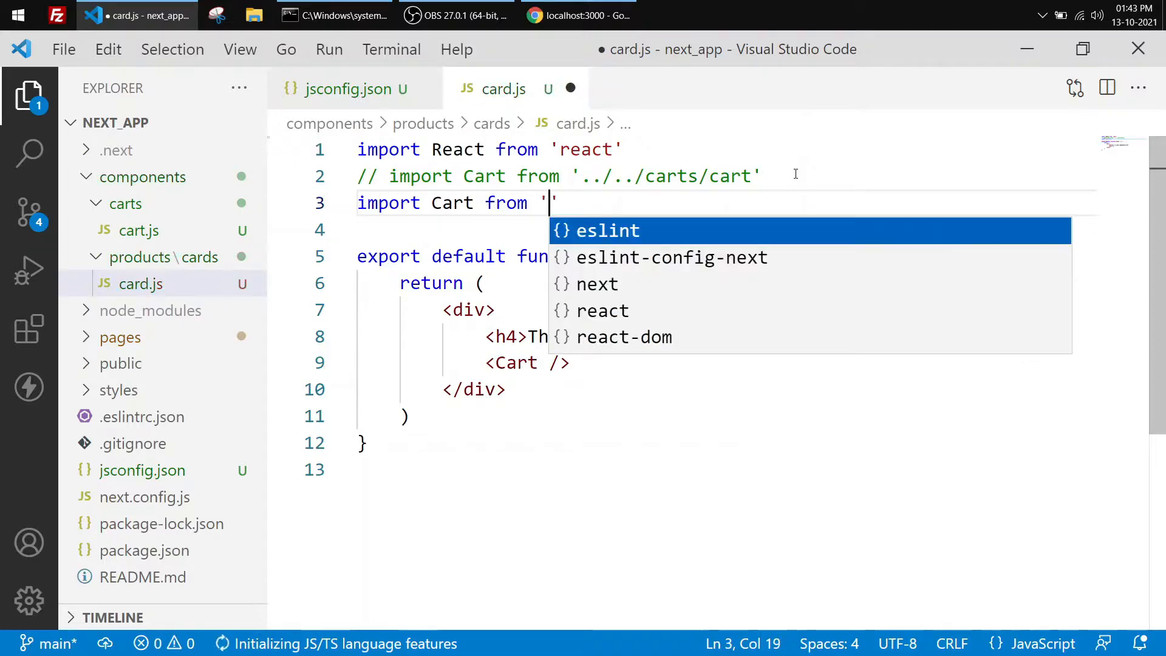
text(@/com)
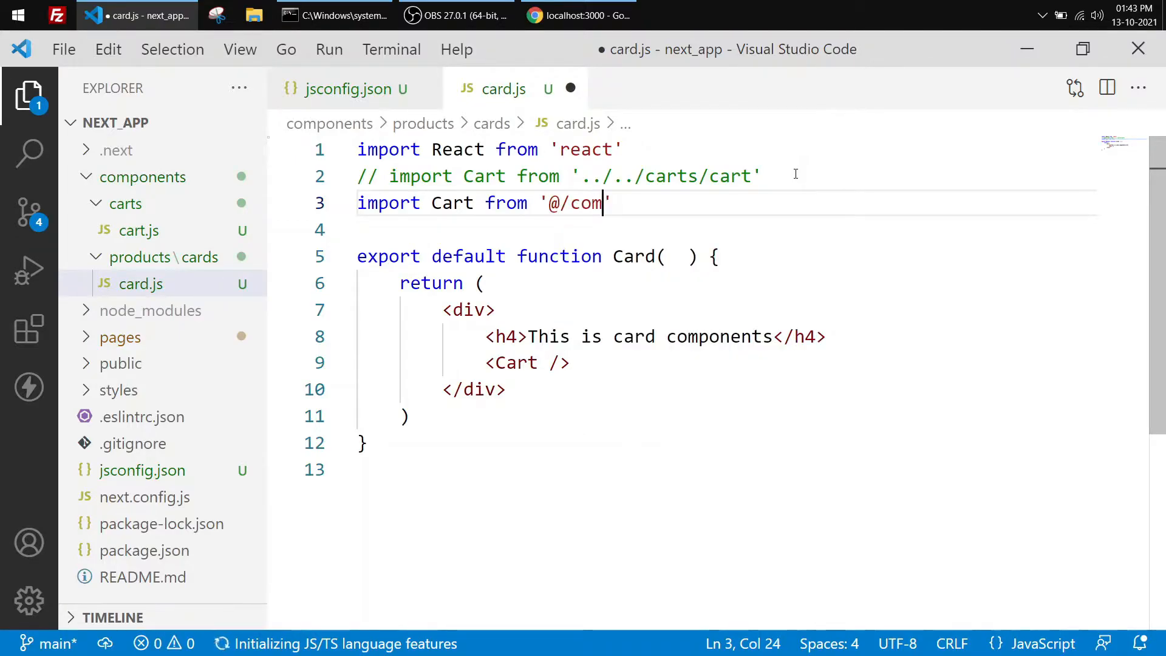
text(/carts)
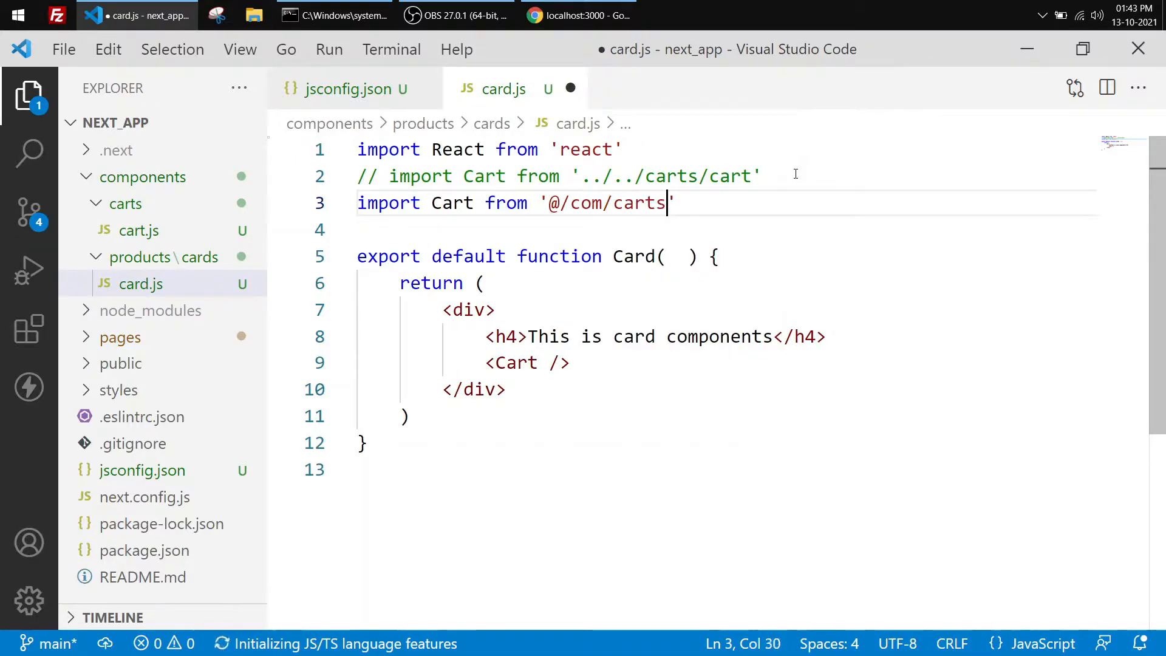
text(/cart)
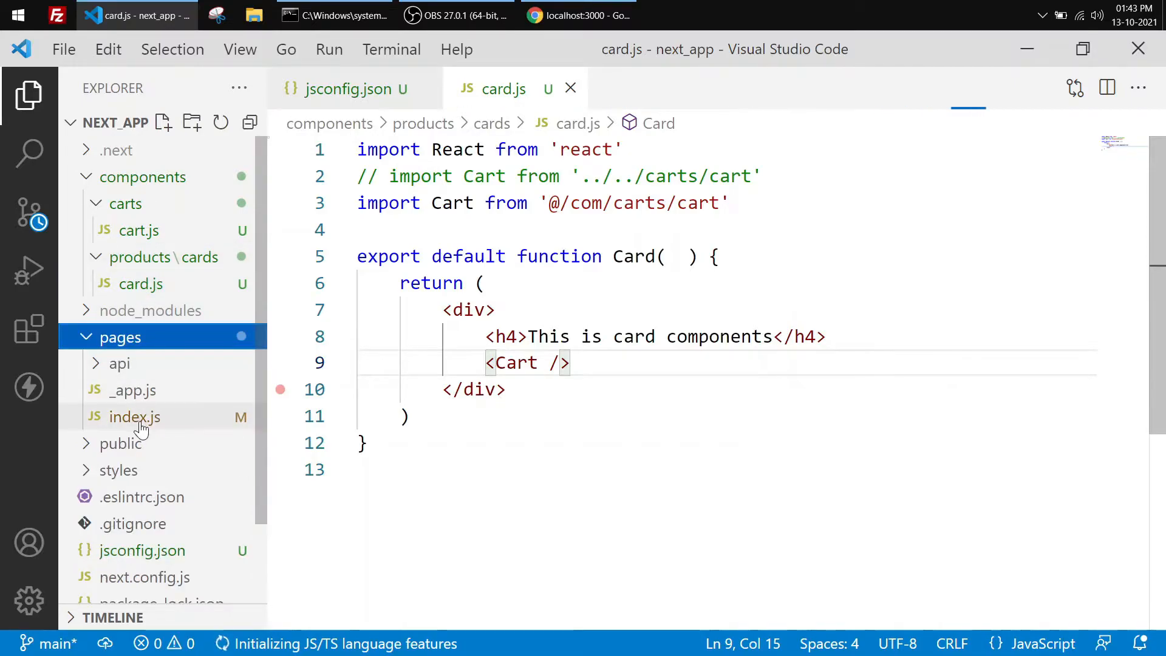
click(135, 416)
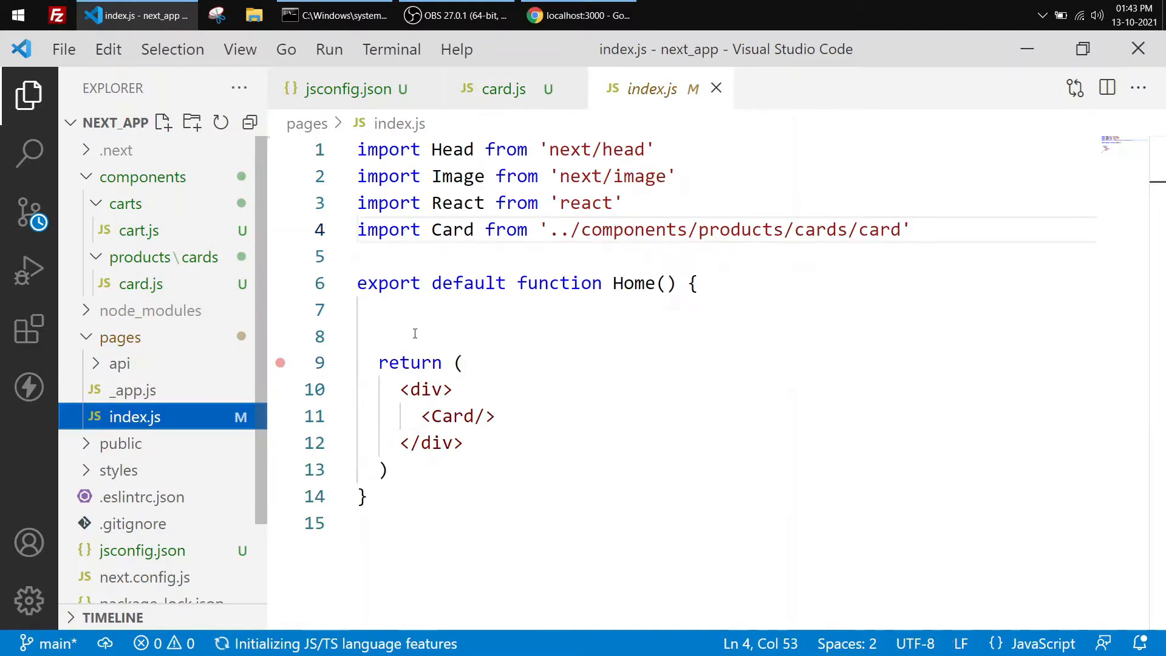
Change index.js to import Card from '@/com/products/cards/card', save, and review the alias in jsconfig.json.
click(565, 229)
text(@)
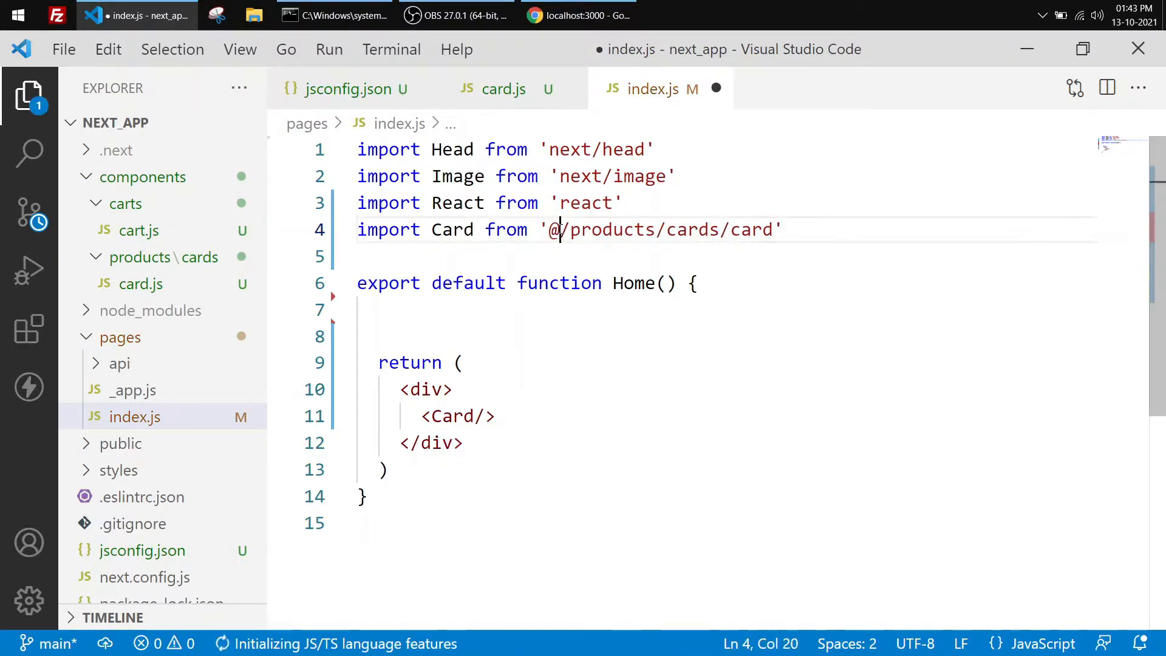
text(com)
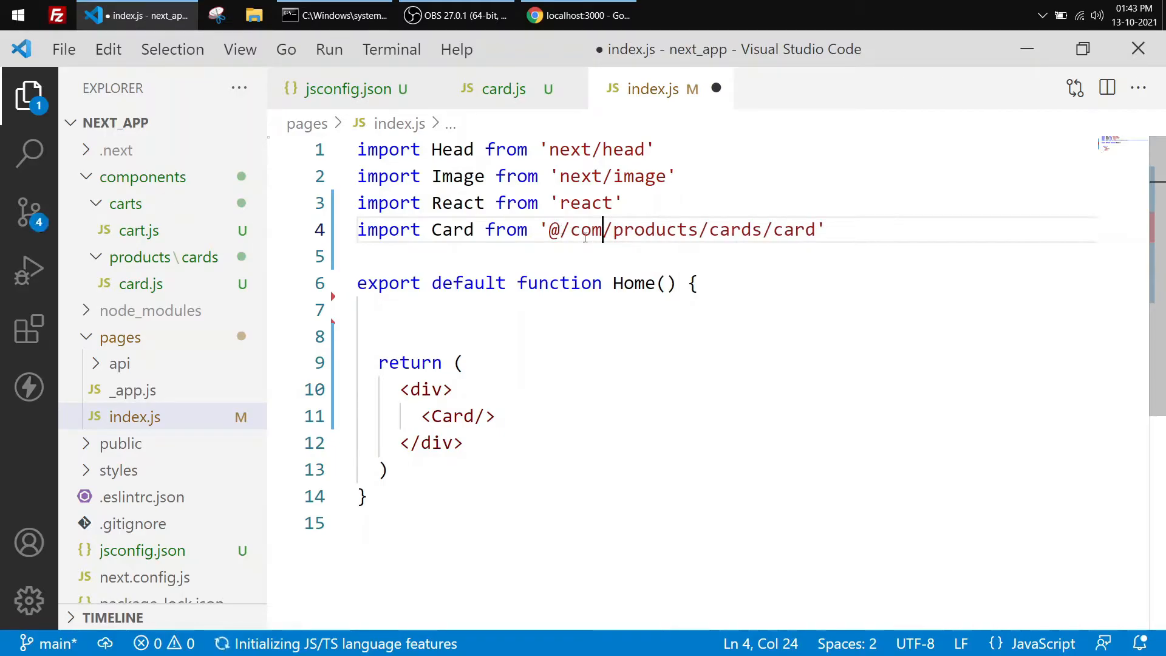
key(ctrl+s)
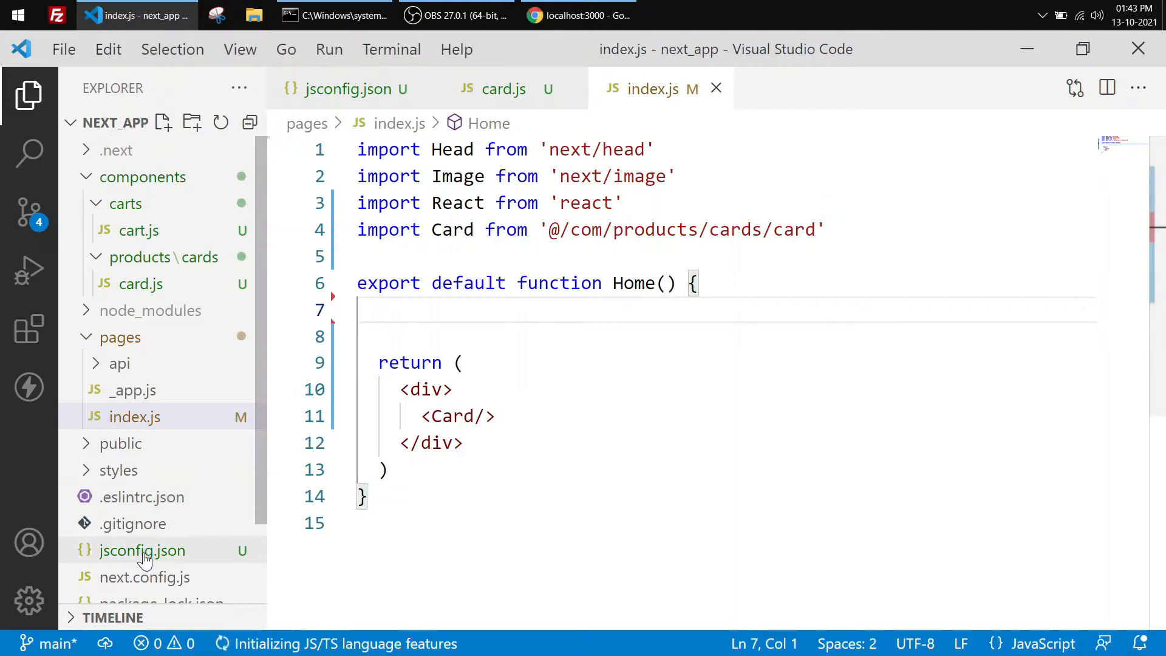
click(143, 550)
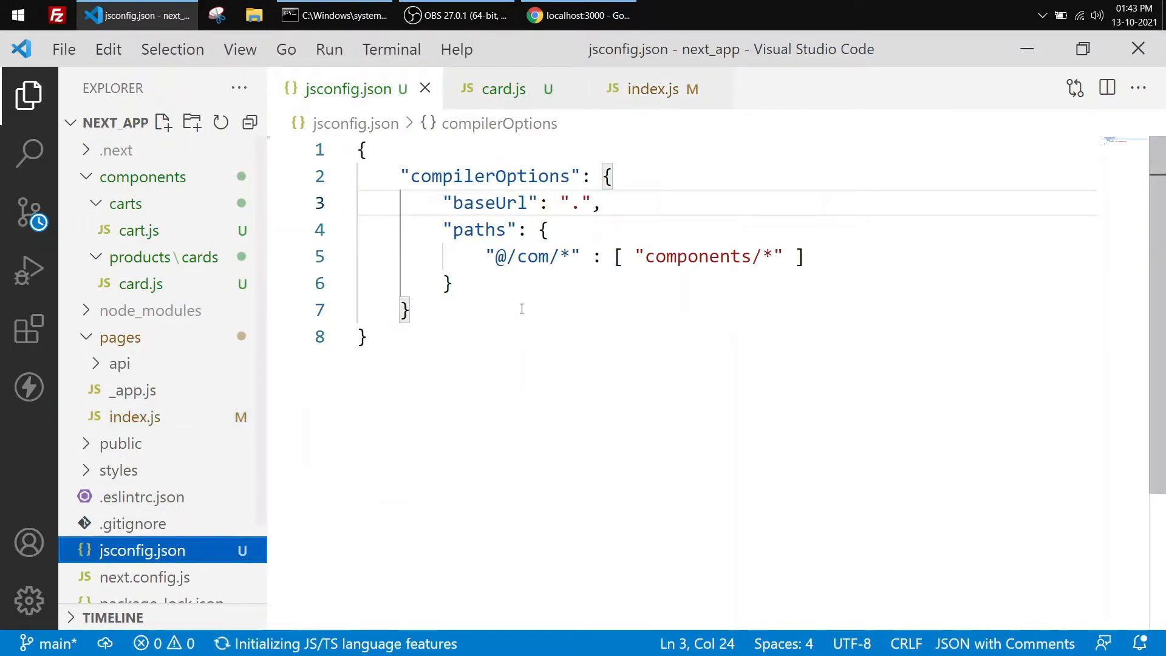
mouse_move(479, 334)
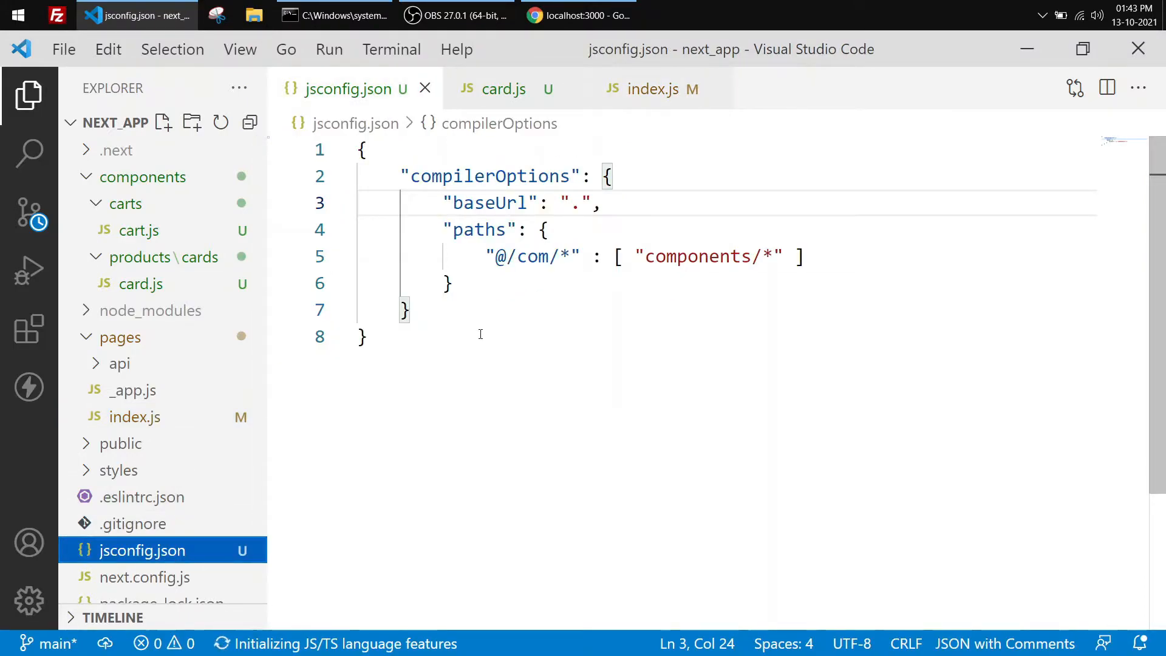
key(alt+tab)
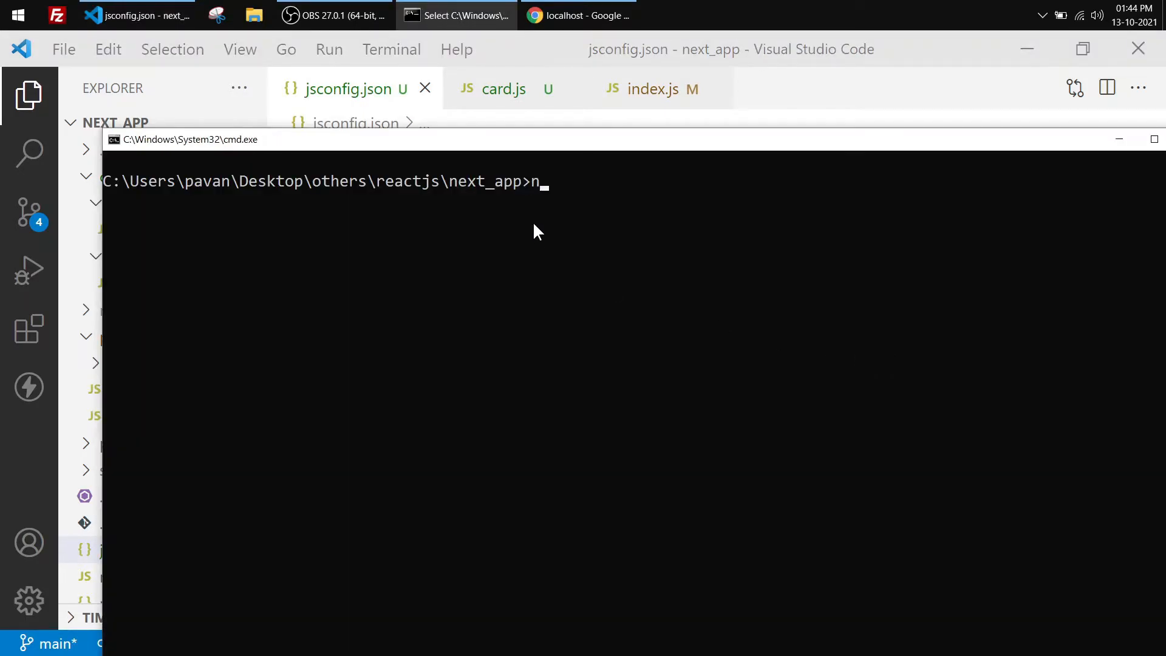
Run npm run dev in next_app and wait for the server to compile successfully.
text(pm run de)
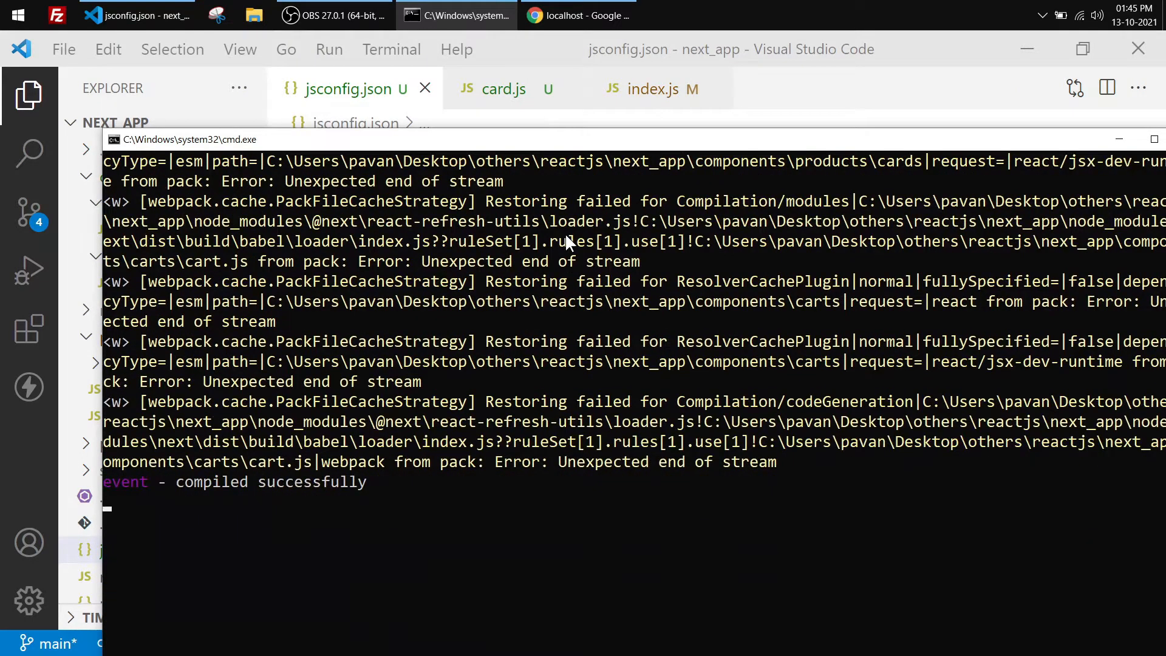
click(578, 15)
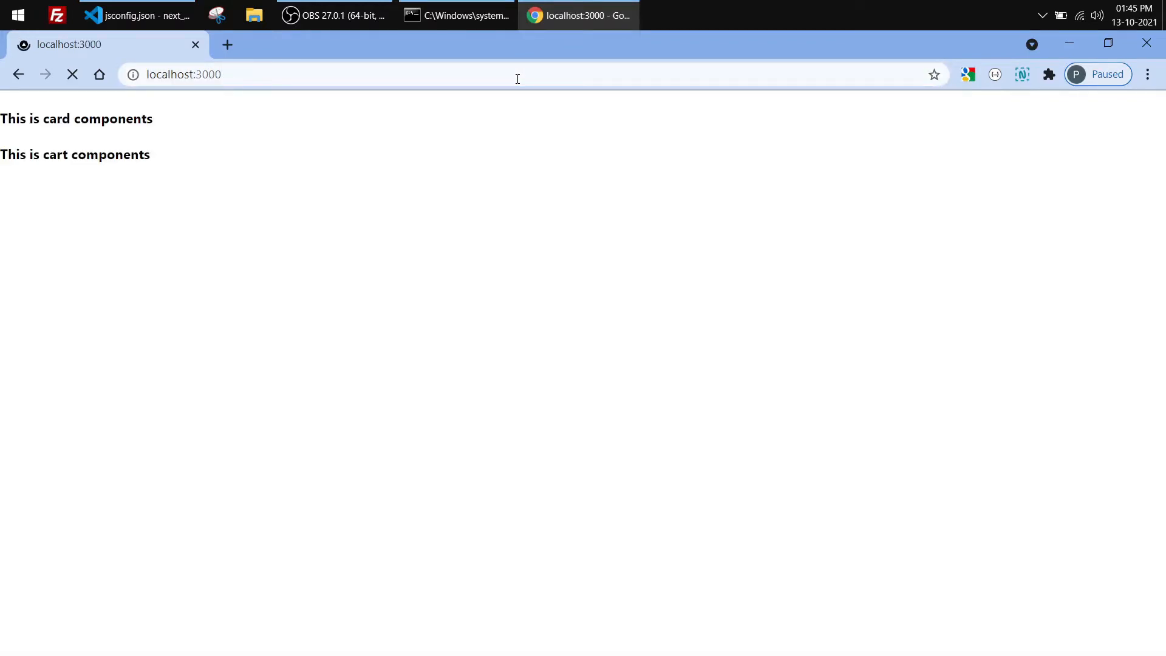
mouse_move(637, 480)
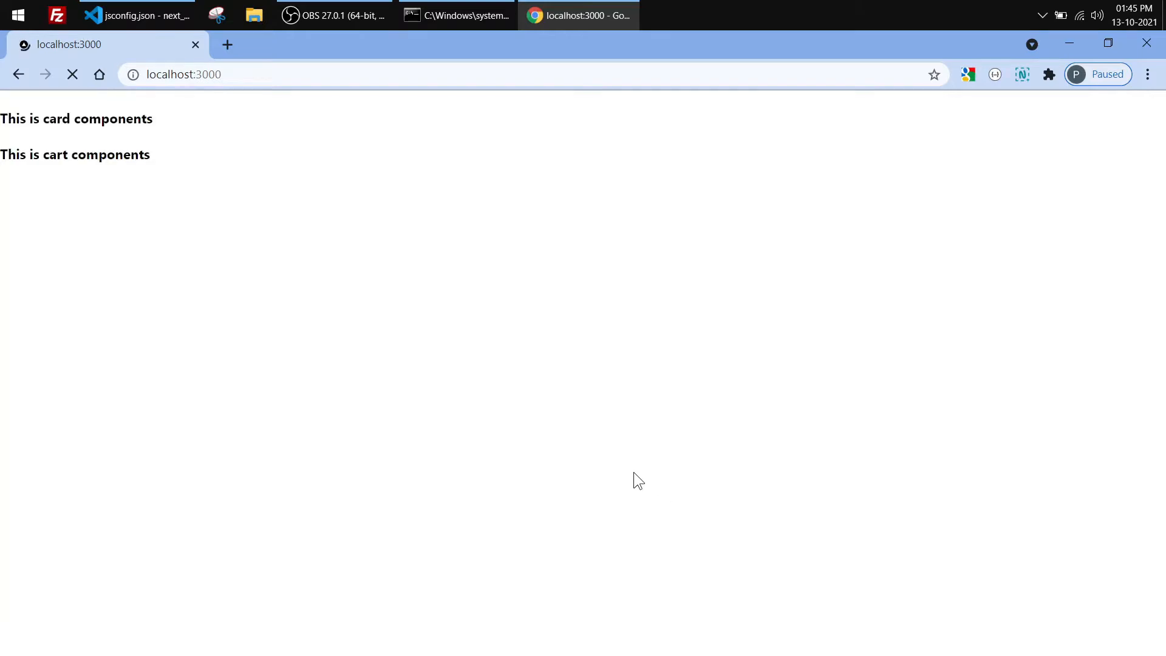
Show localhost:3000 with card and cart text and check the developer console for errors.
key(F12)
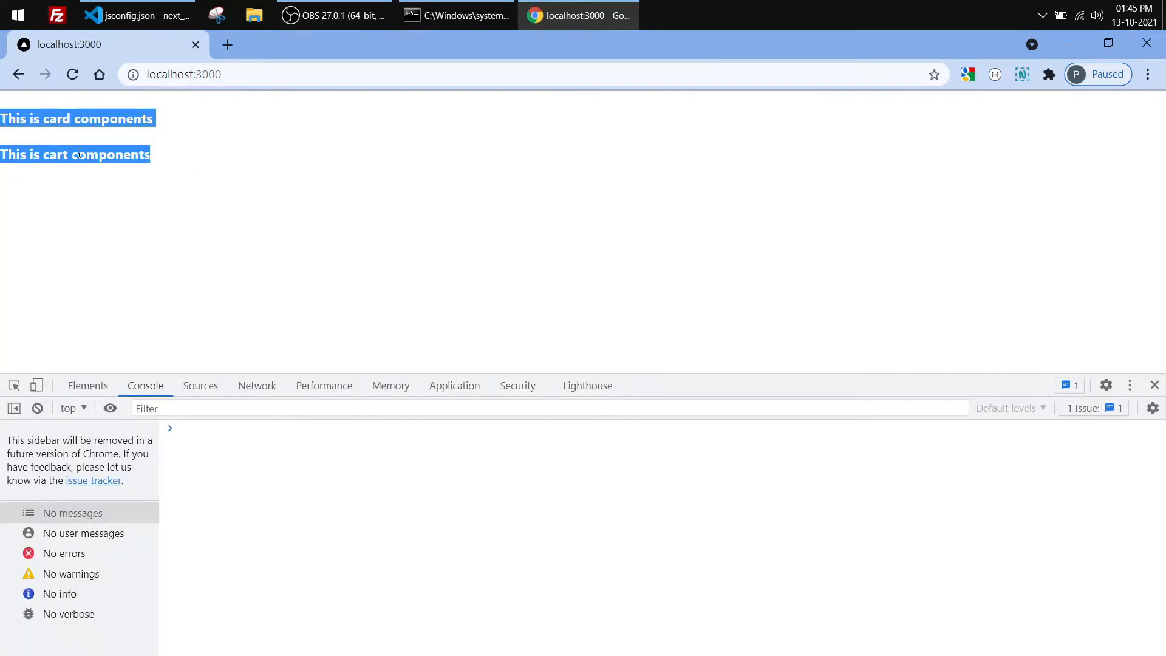
Rename the jsconfig.json alias to "ANY/com/*" and switch the index.js Card import to ANY.
click(136, 15)
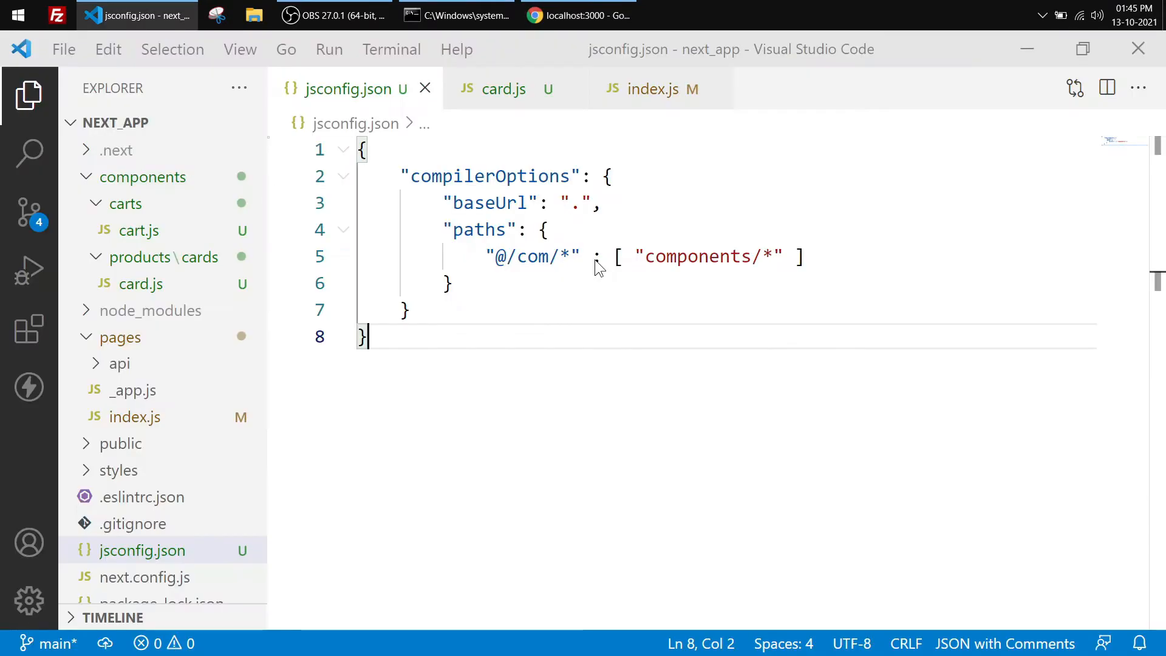
double_click(498, 256)
text(ANY)
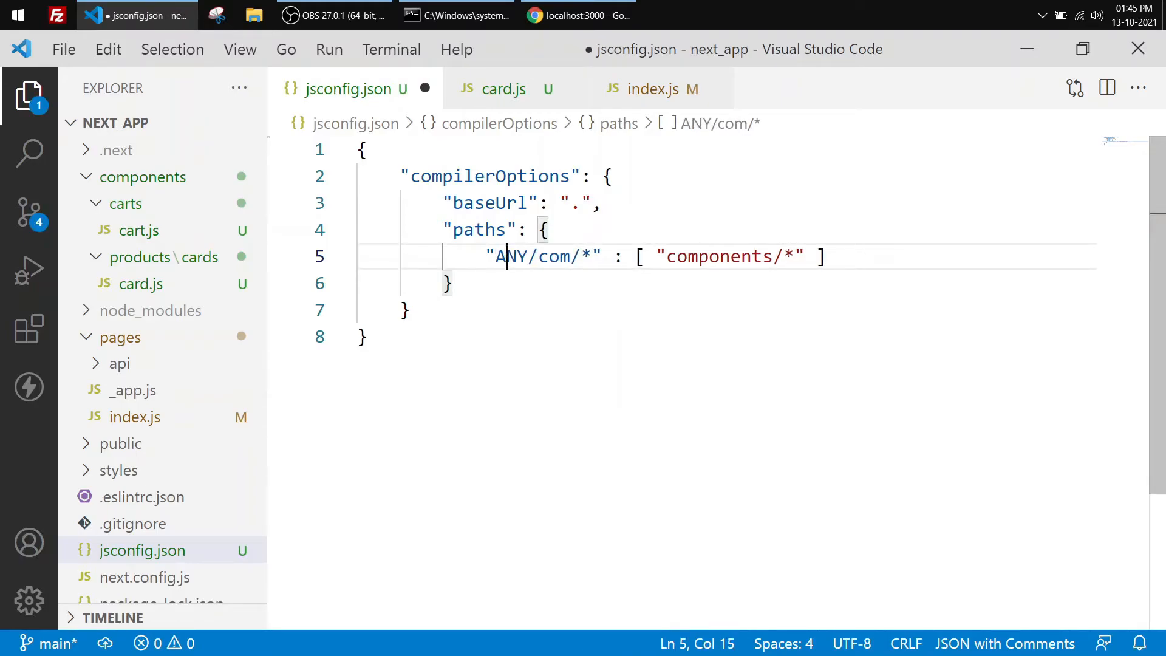
double_click(510, 256)
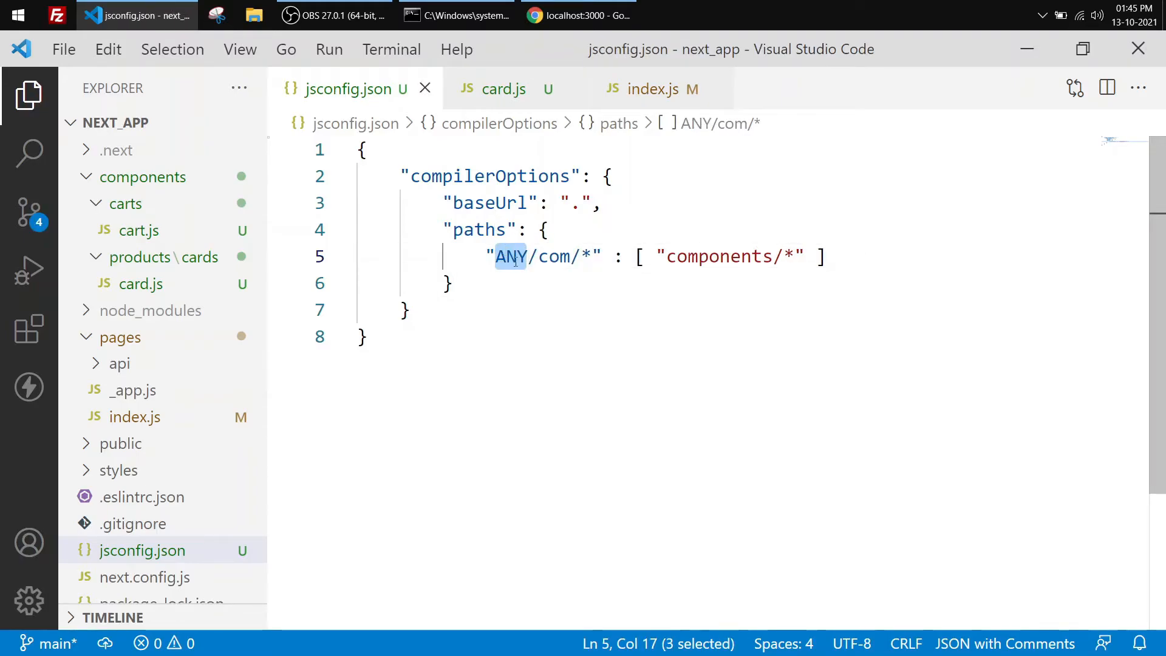
mouse_move(504, 105)
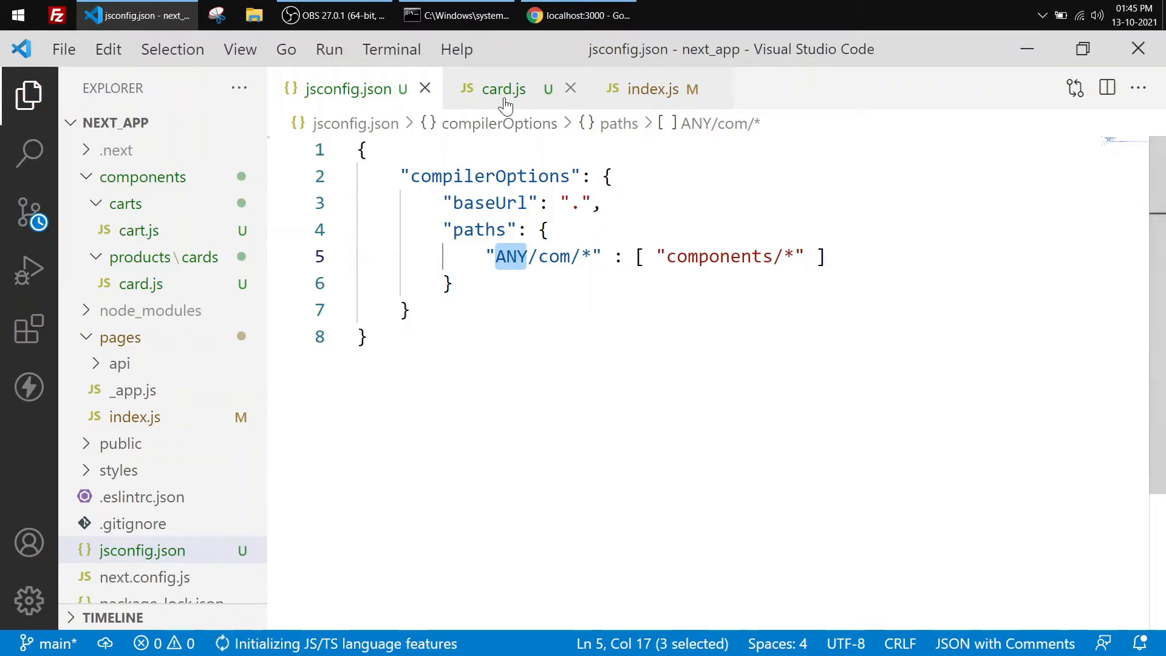
click(504, 89)
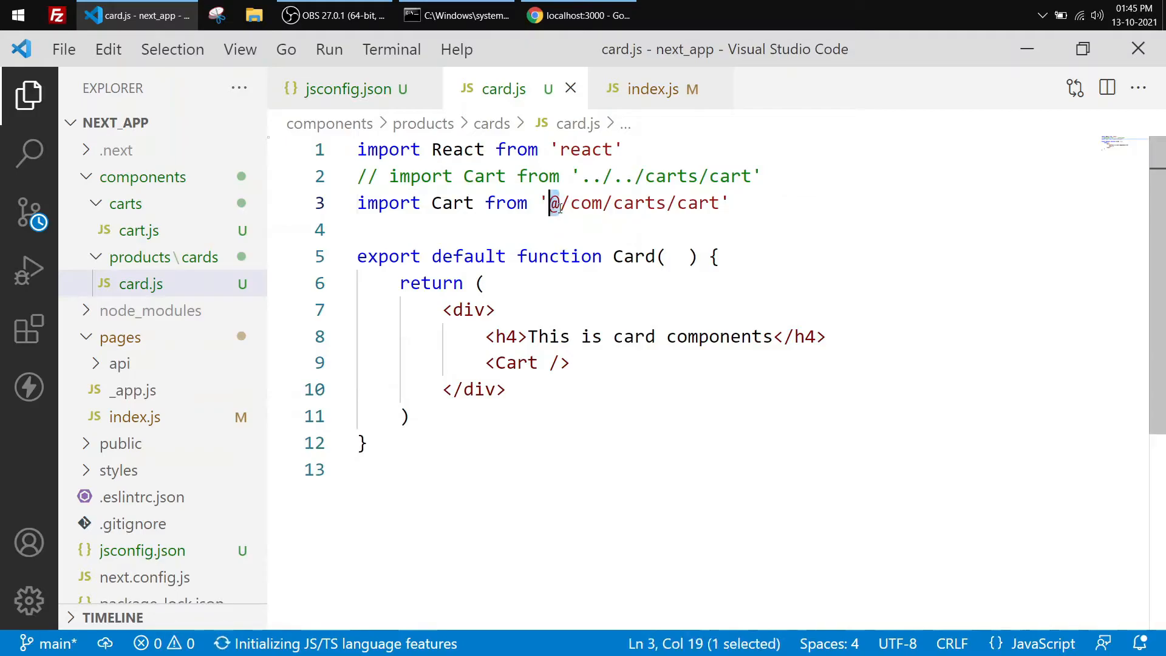
click(651, 89)
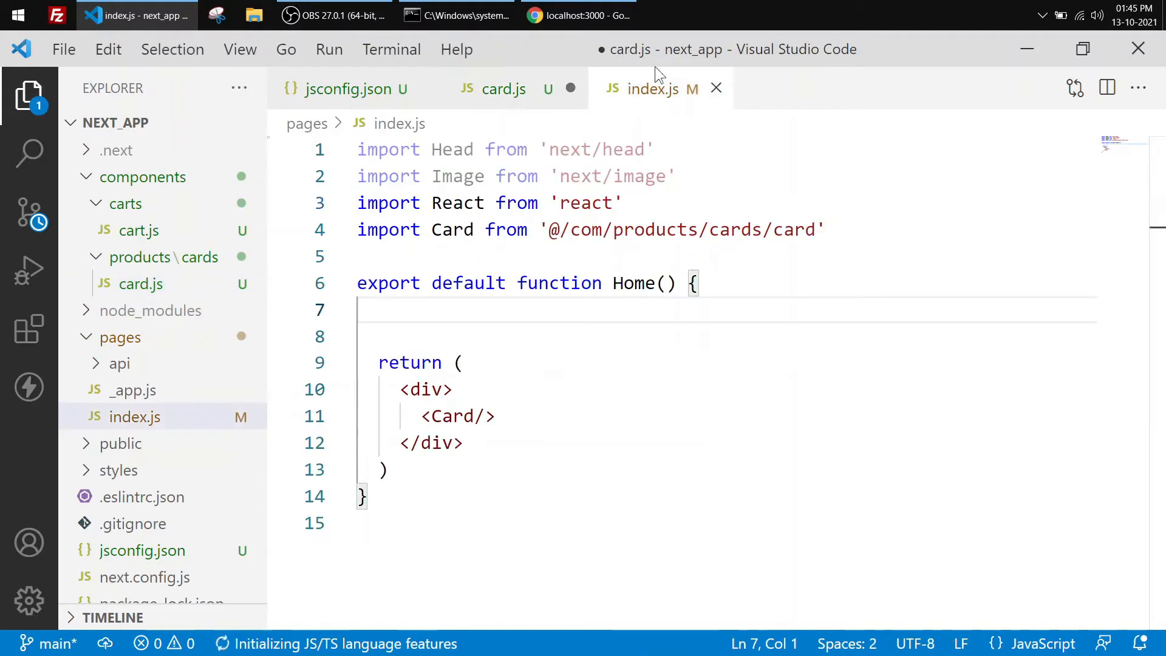
text(ANY)
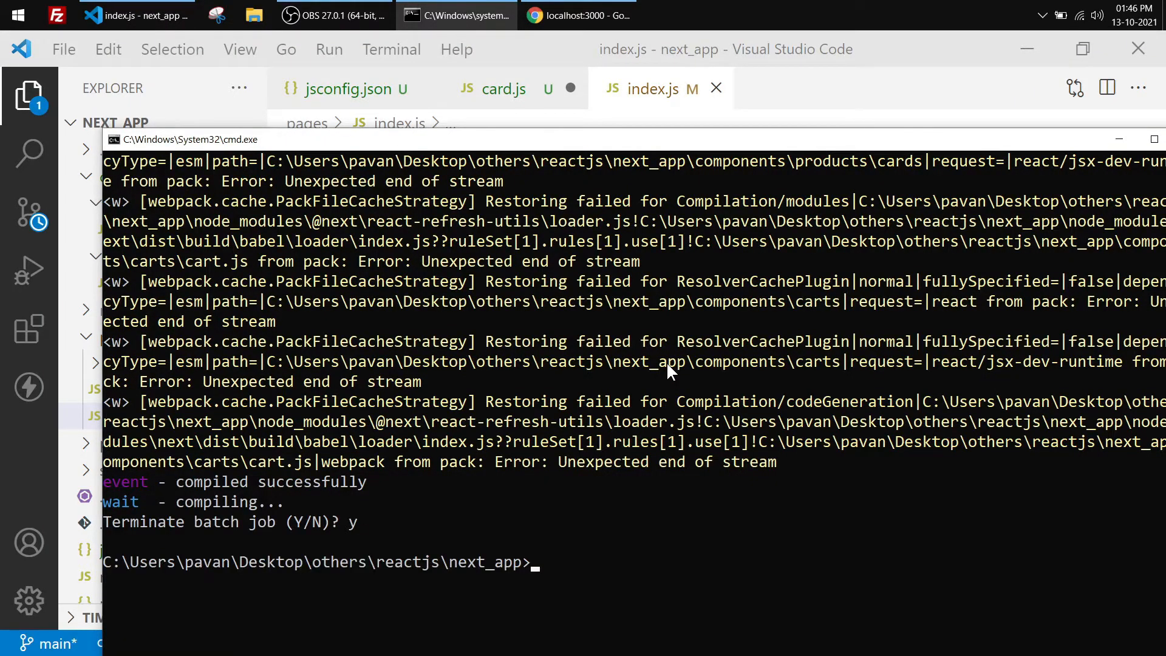
Restart npm run dev, hit the Module not found error, and fix card.js to import Cart from 'ANY/com/carts/cart'.
text(npm run dev)
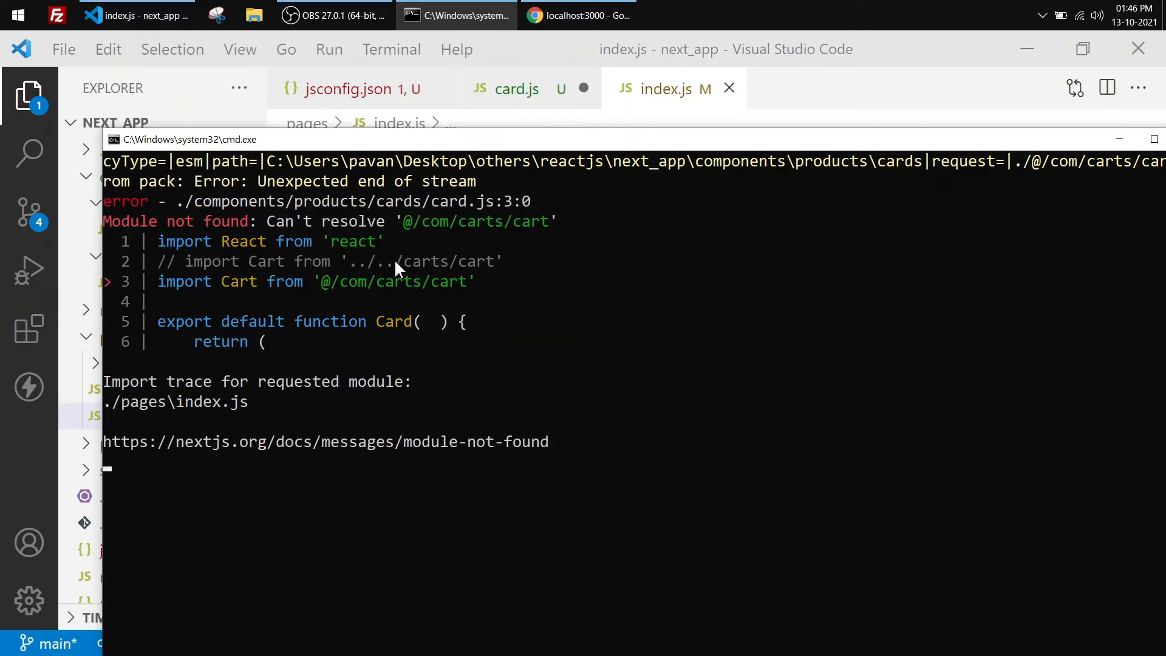
key(alt+tab)
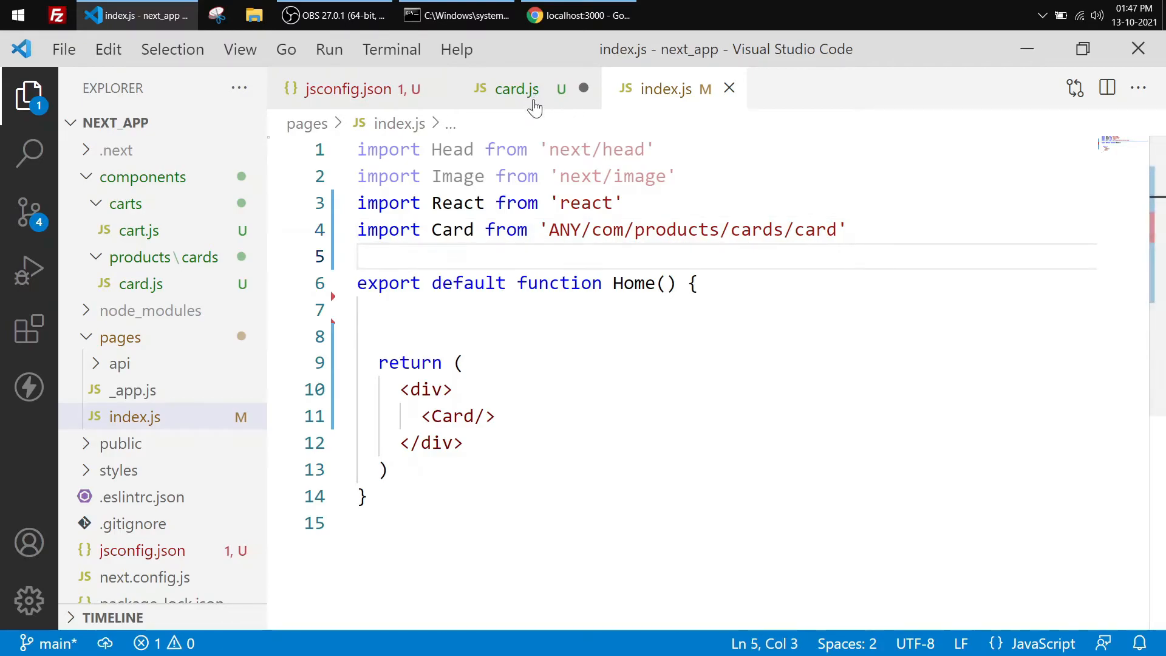
click(516, 89)
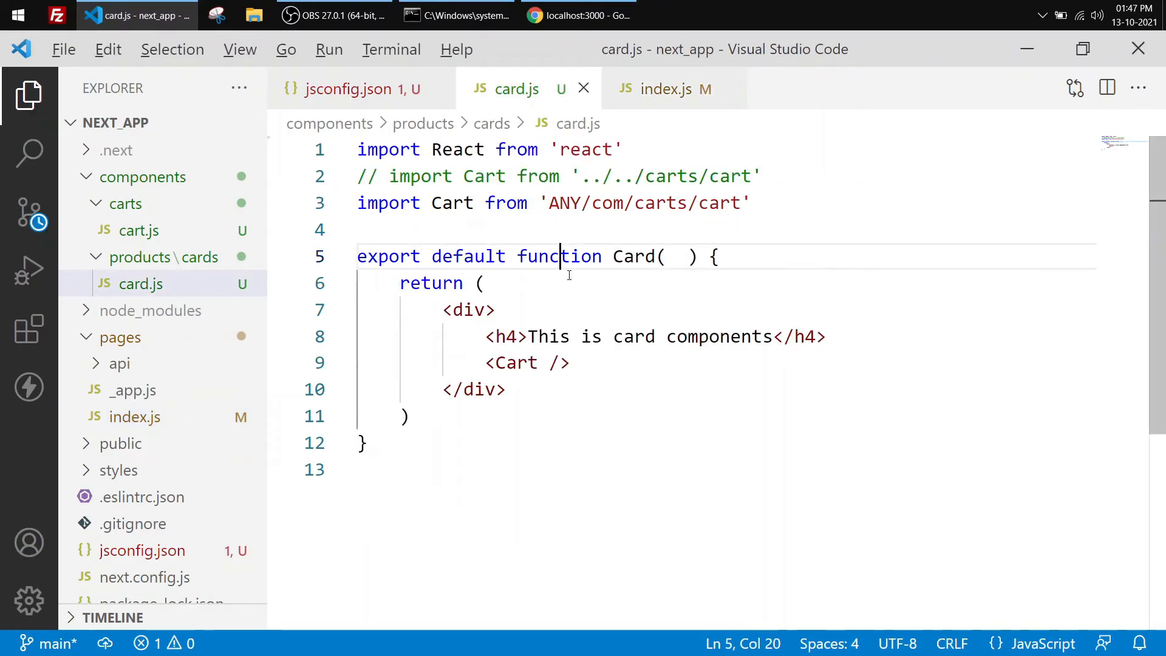
click(455, 15)
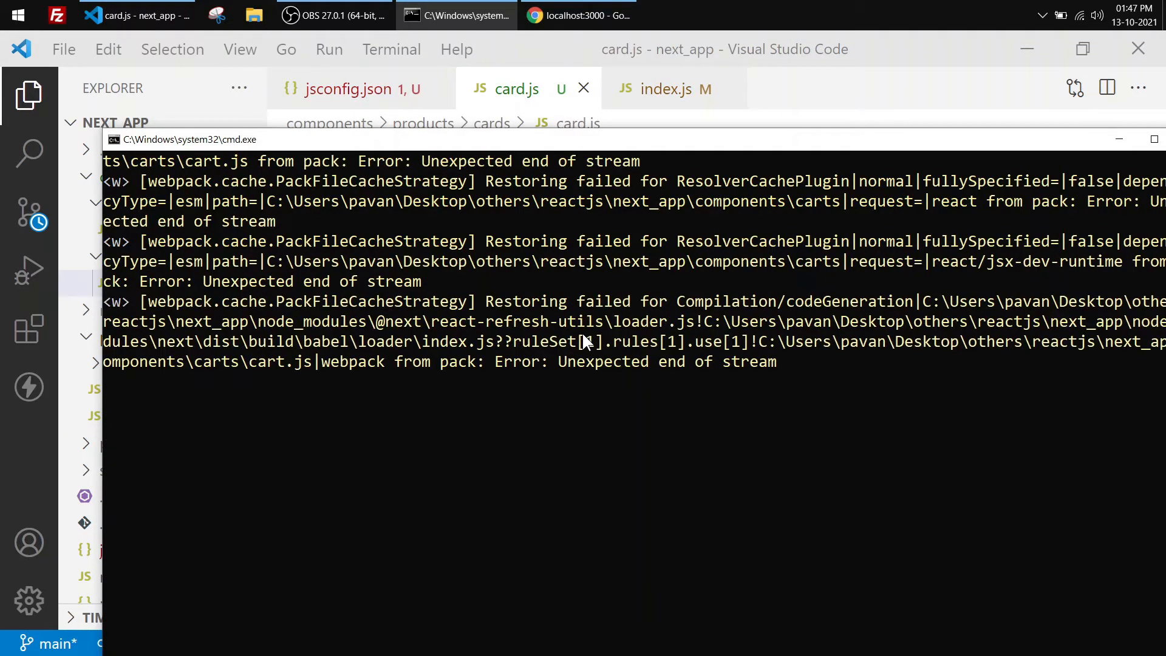
Run npm run dev again now that both imports use the ANY/com alias.
text(npm run dev)
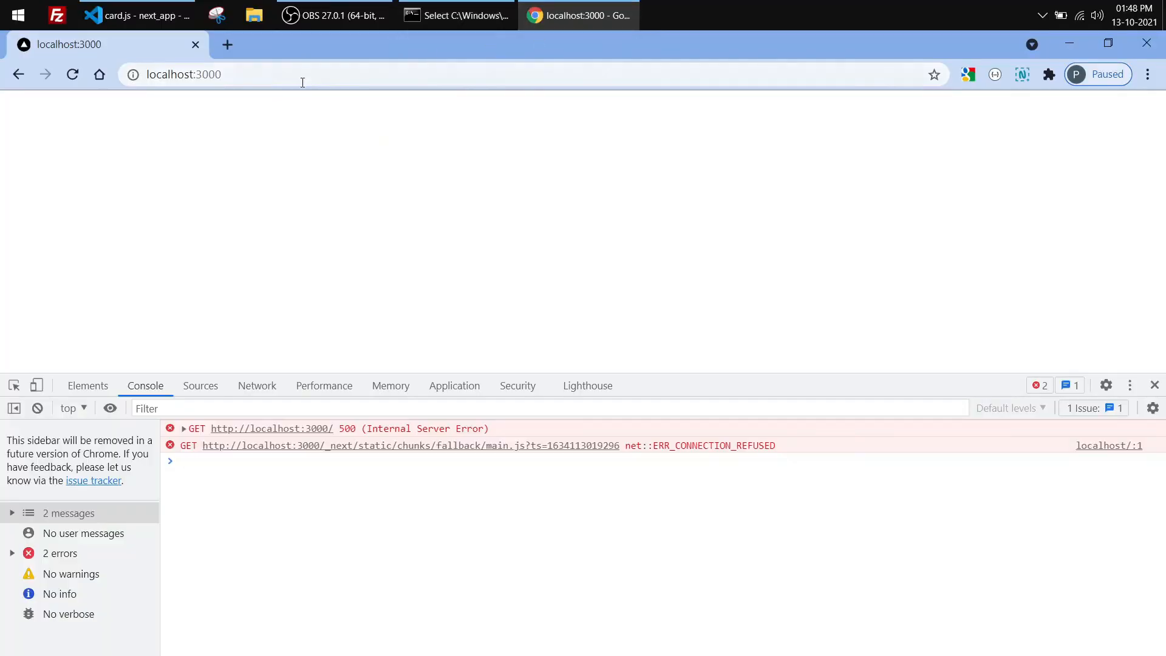
Reload localhost:3000 so card and cart text render, then highlight the returned div in card.js.
click(71, 75)
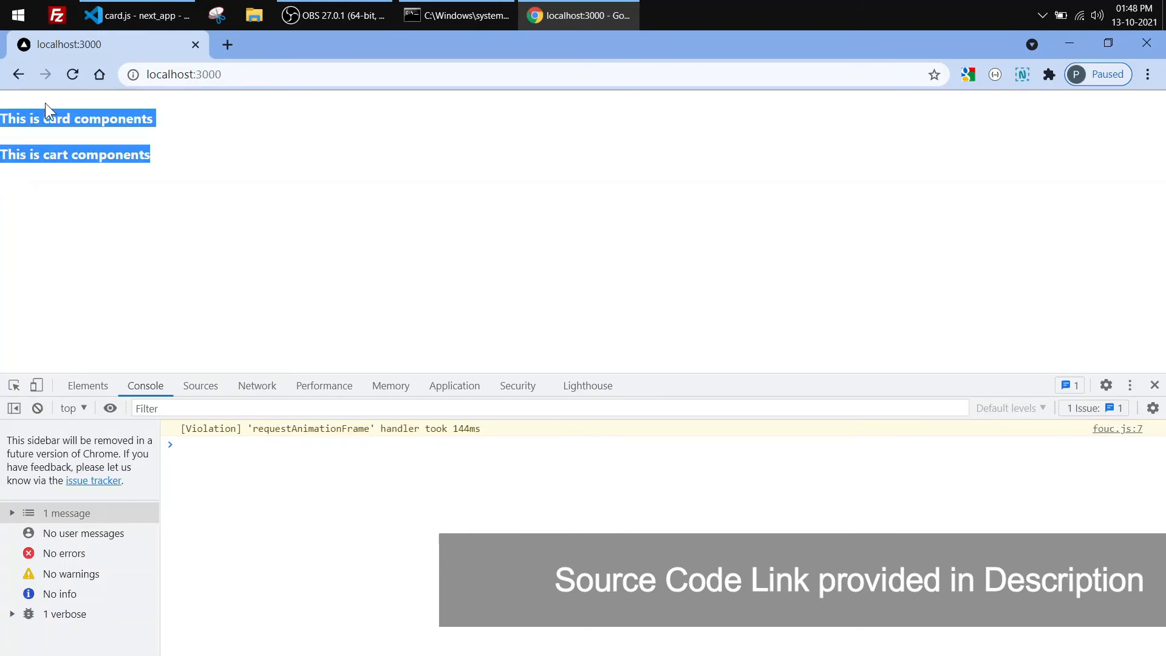
click(136, 15)
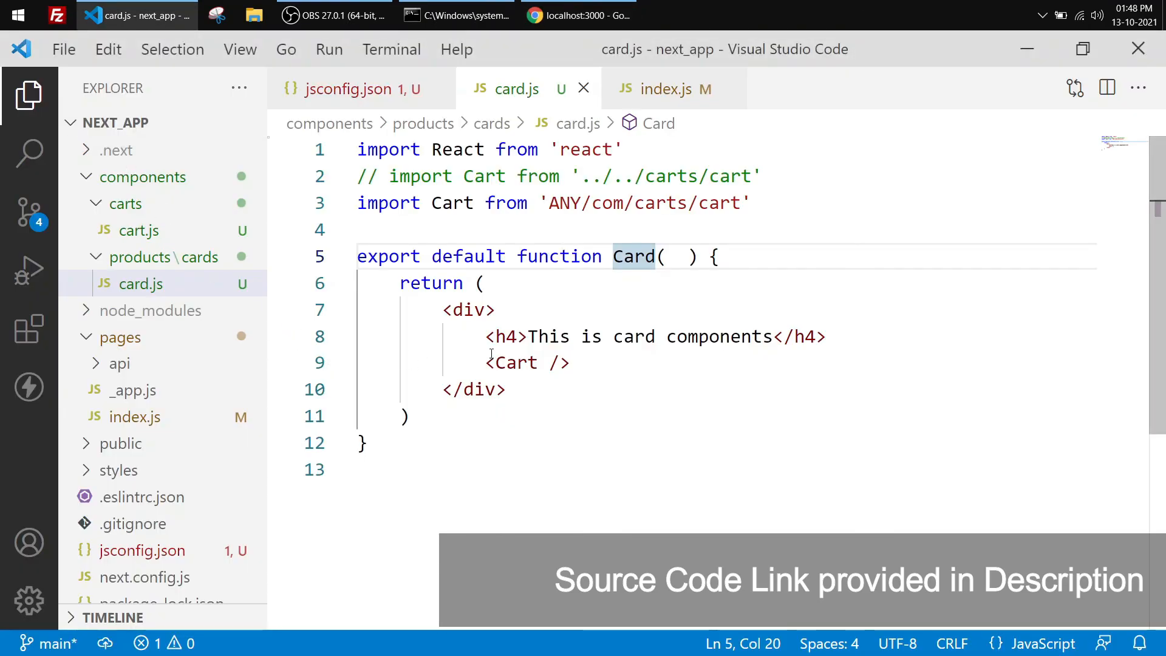
drag(442, 309, 504, 389)
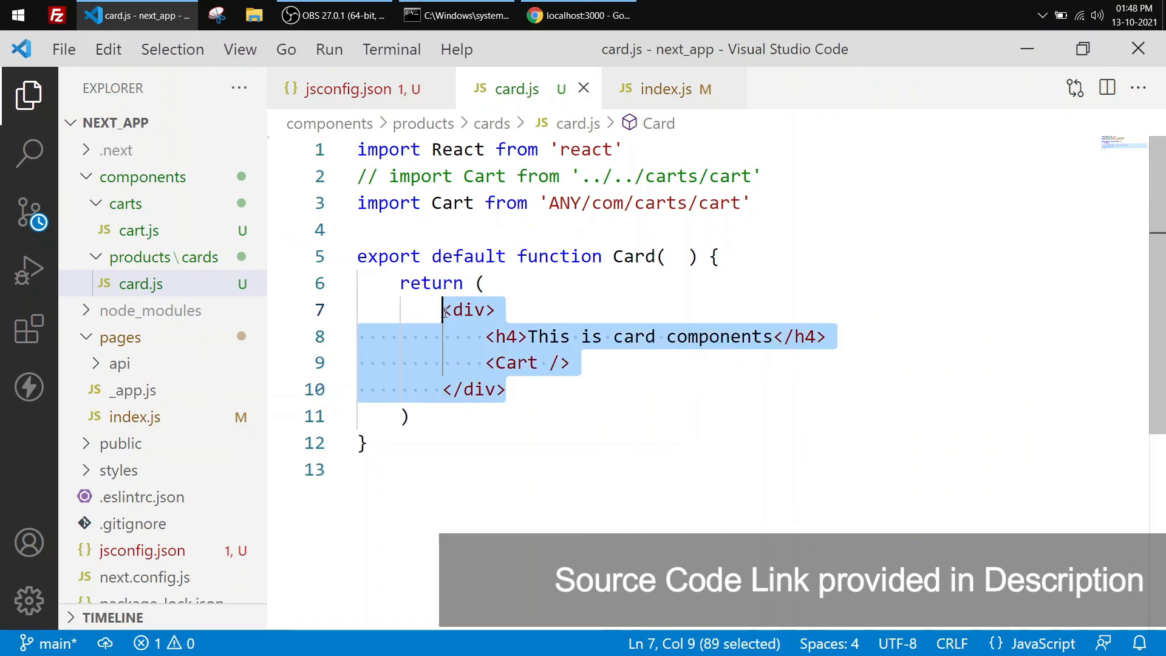